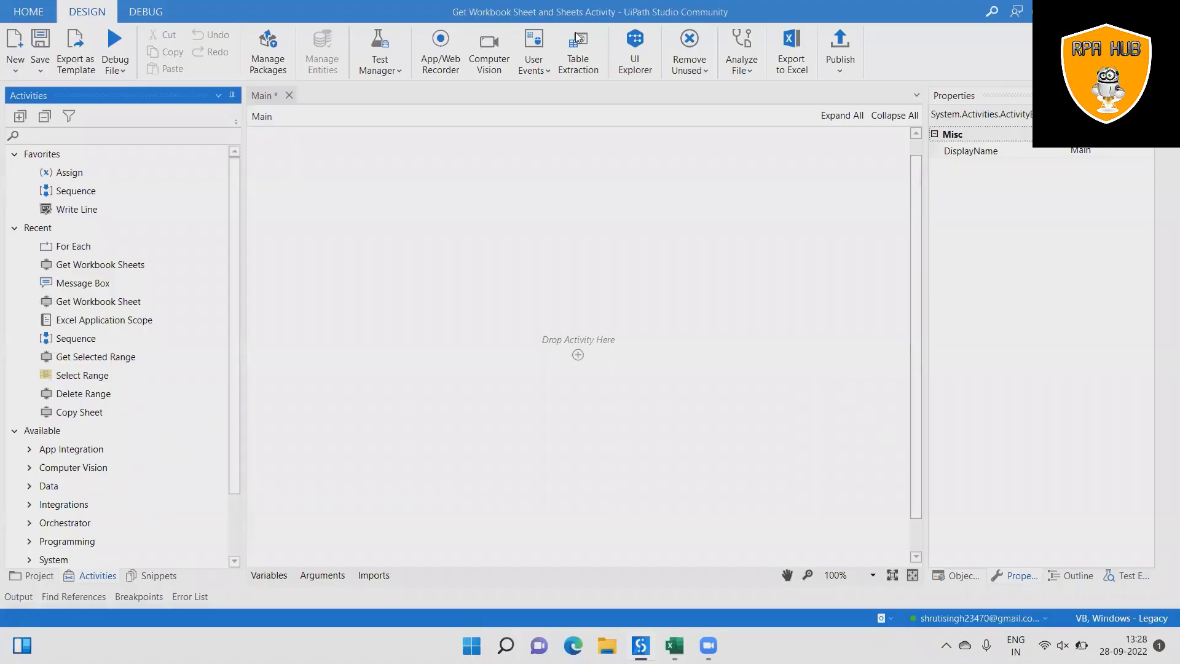
mouse_move(731, 618)
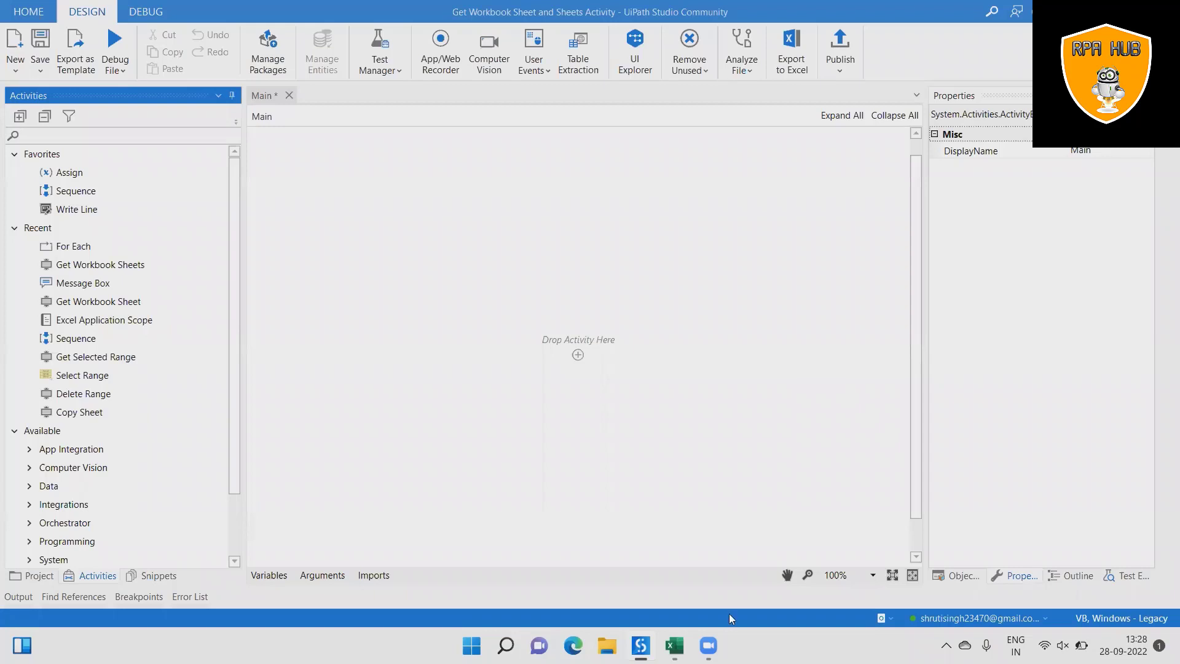
Review the Payment workbook's Sheet1, TableSheet and PivotTableSheet in Excel.
click(675, 645)
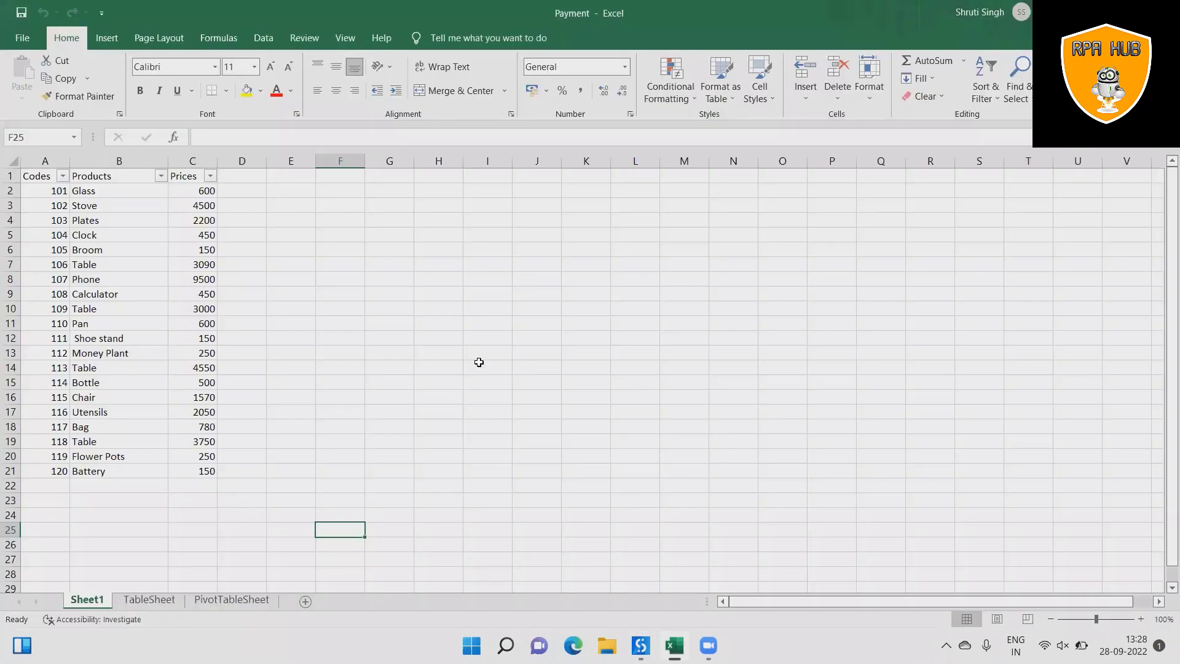
mouse_move(190, 465)
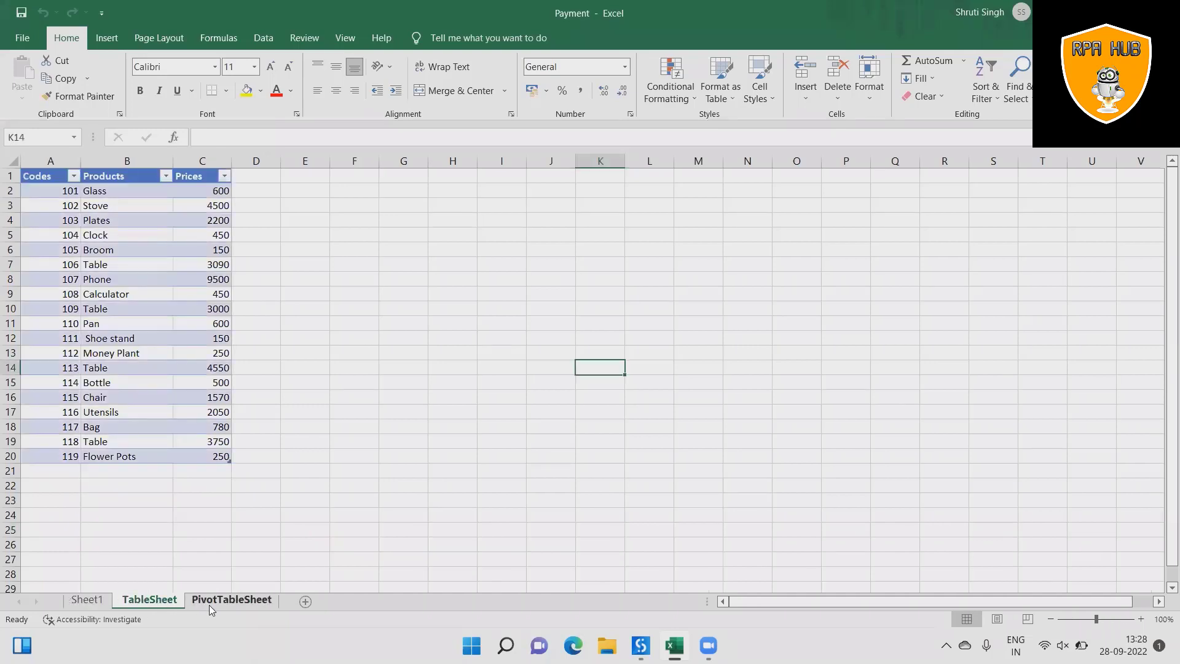
click(231, 600)
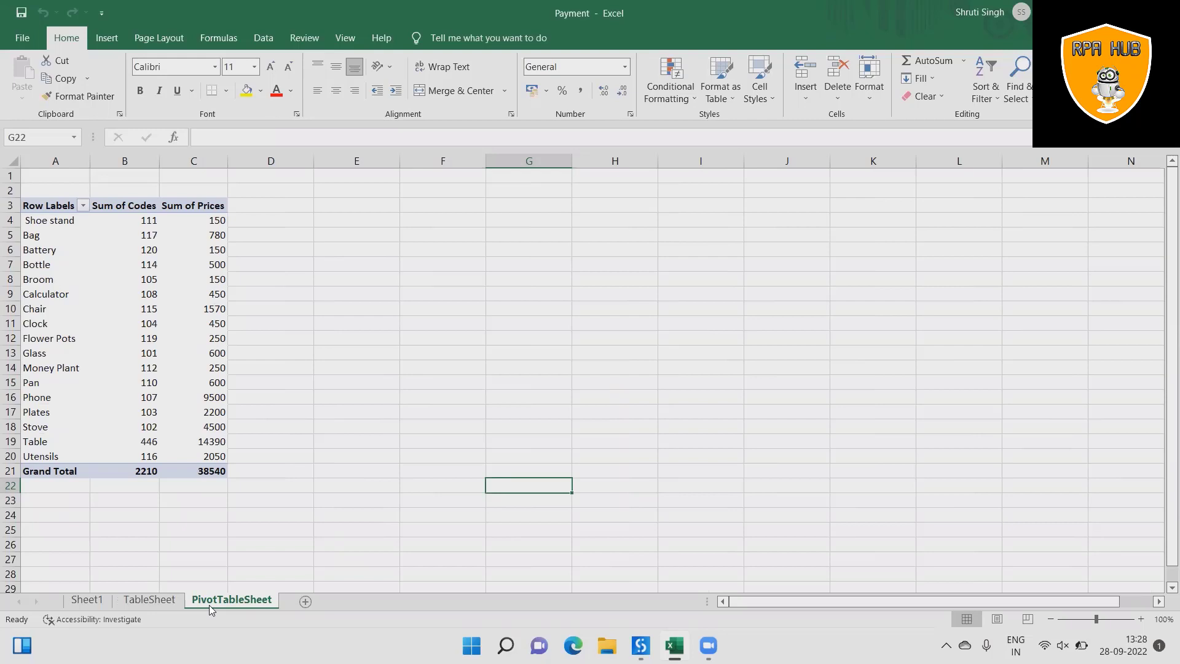
click(88, 600)
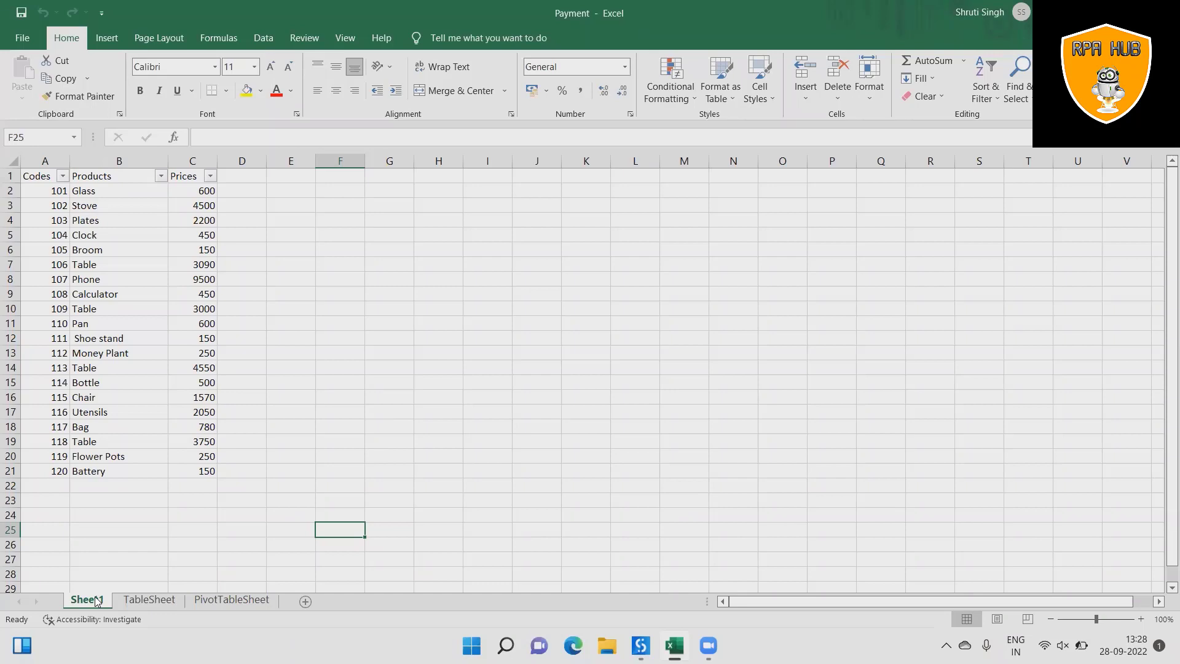
mouse_move(311, 514)
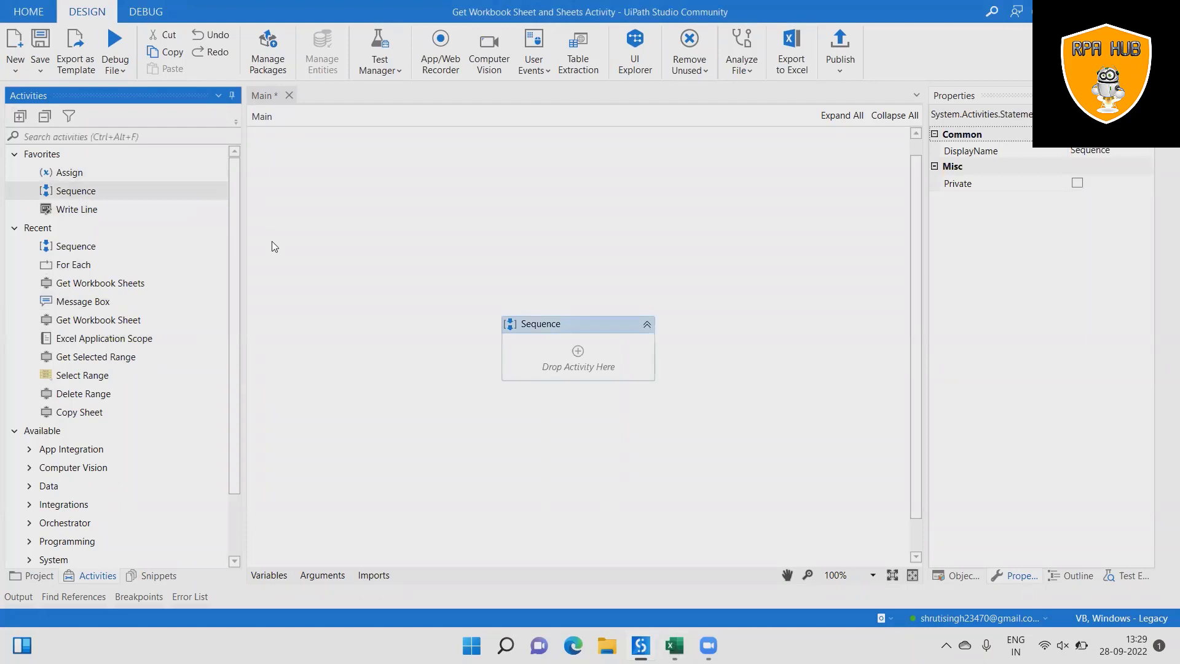
Find Excel Application Scope in Activities and place it inside the Sequence.
click(120, 136)
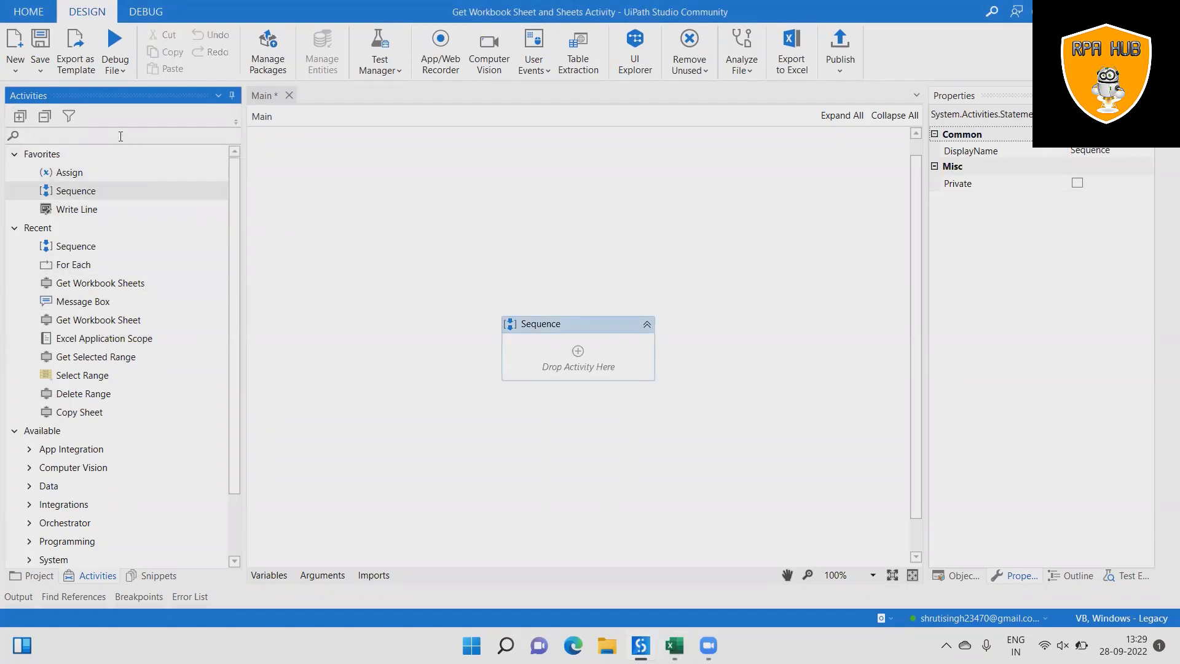
text(Excel applicat)
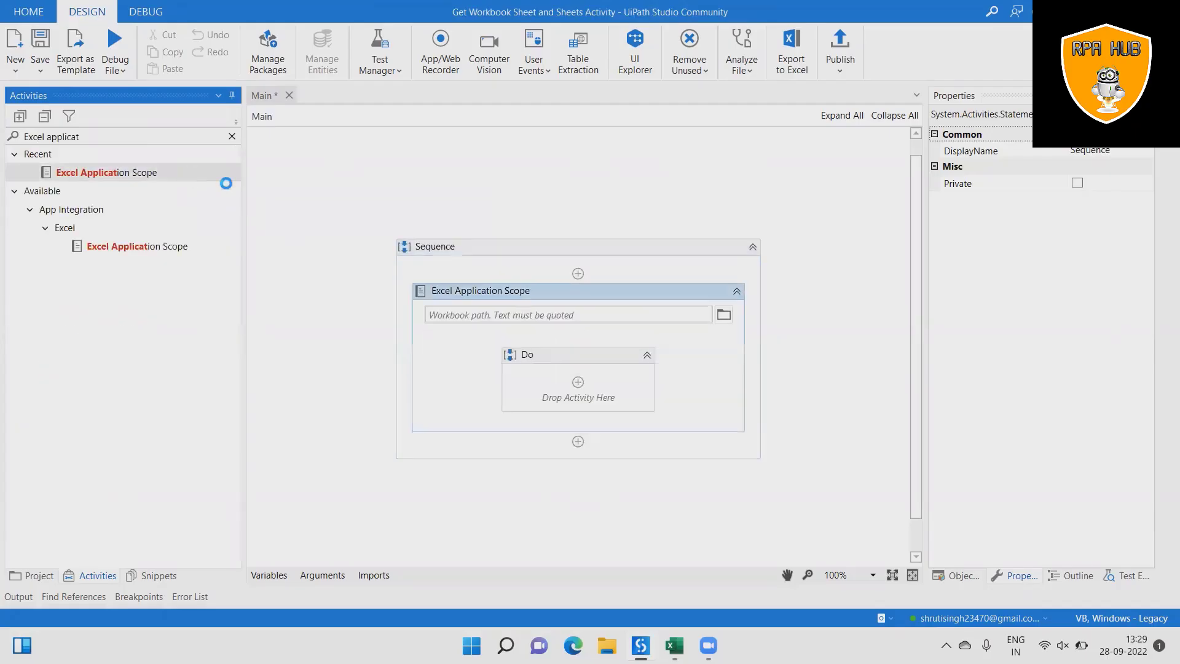
Point the scope at Payment.xlsx on the Desktop and add Get Workbook Sheet in its Do body.
click(481, 290)
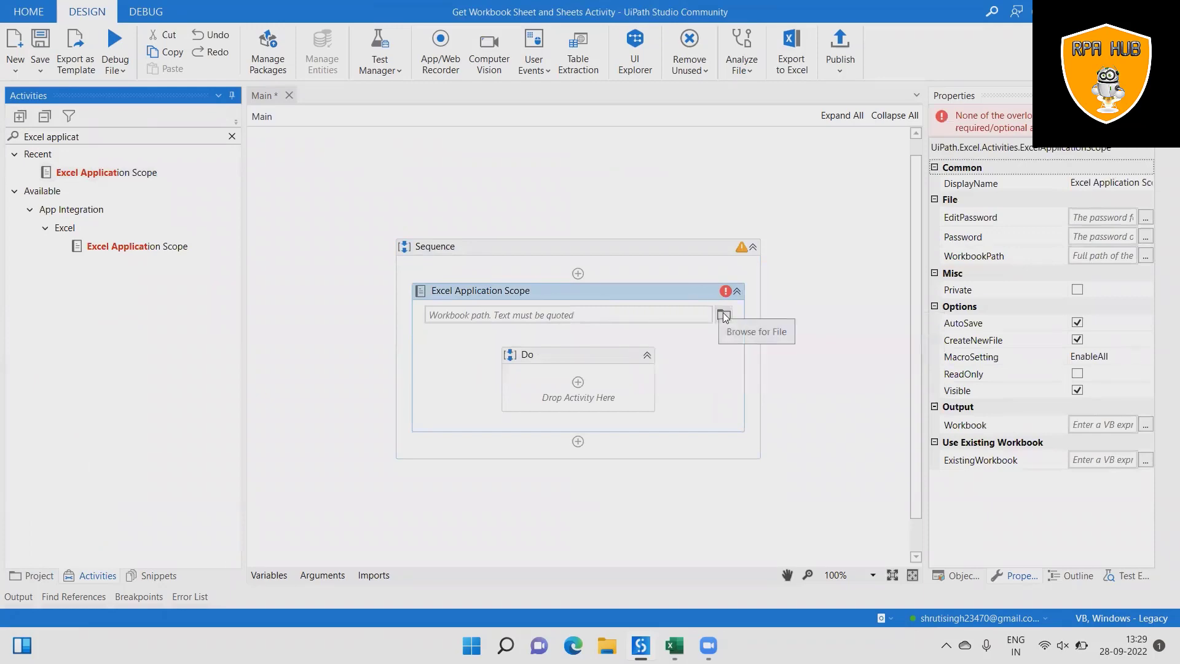
click(724, 315)
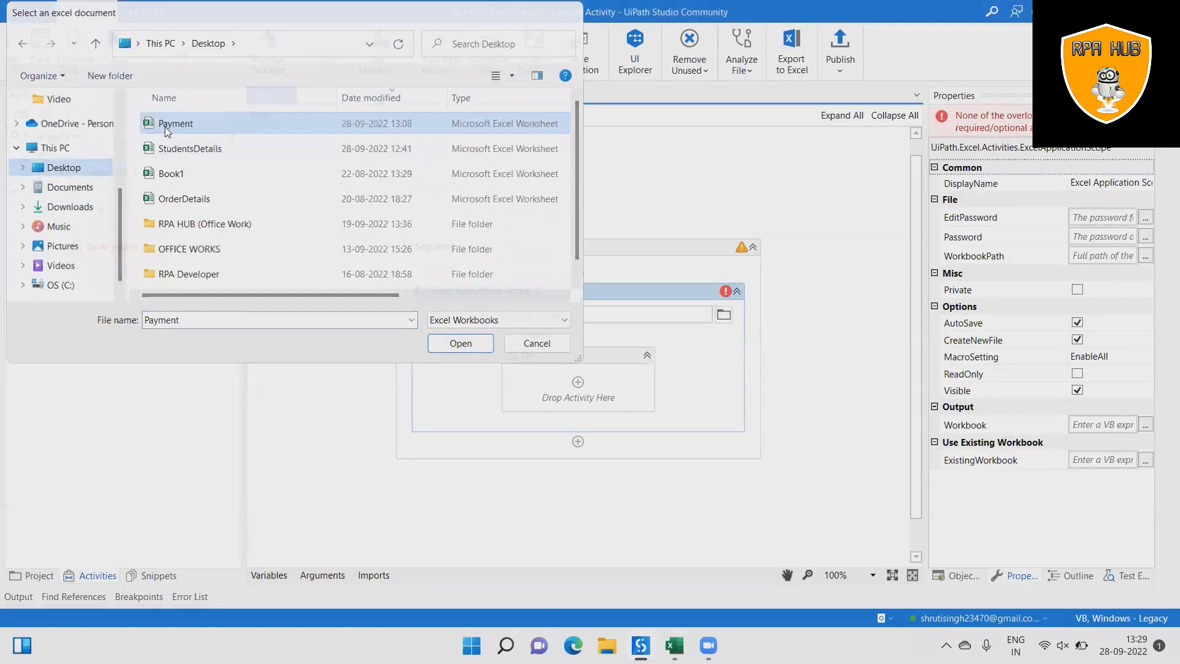
click(460, 343)
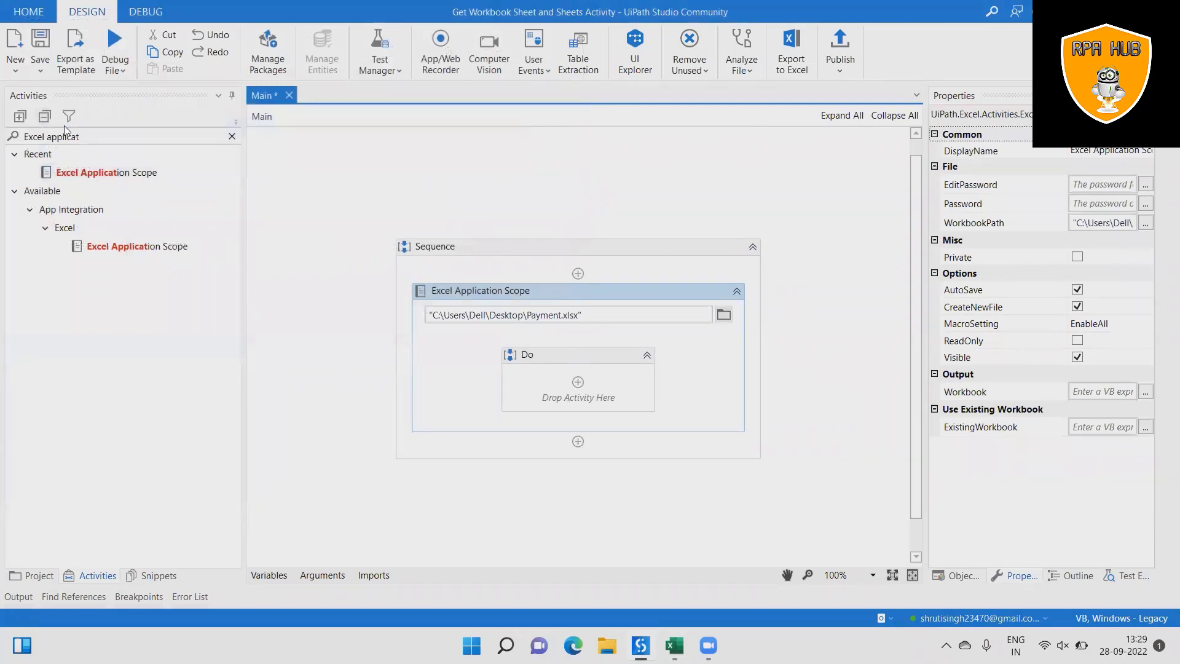
text(GEt Workbook)
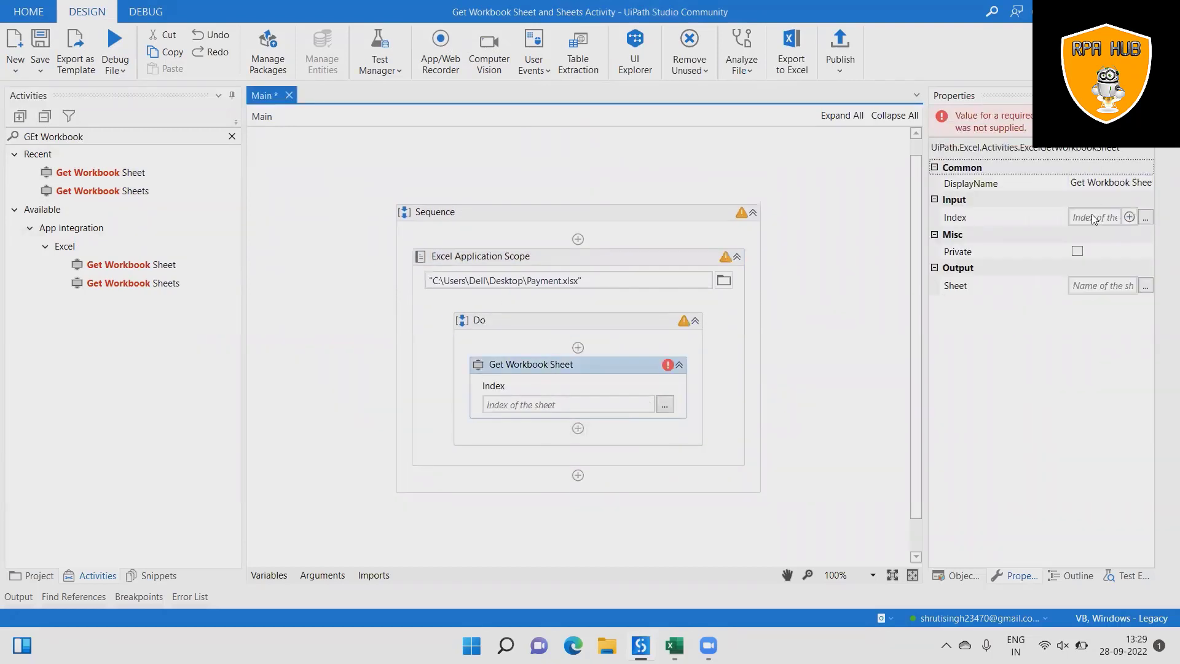
Give Get Workbook Sheet index 1 and output variable OPSheetName.
click(1094, 217)
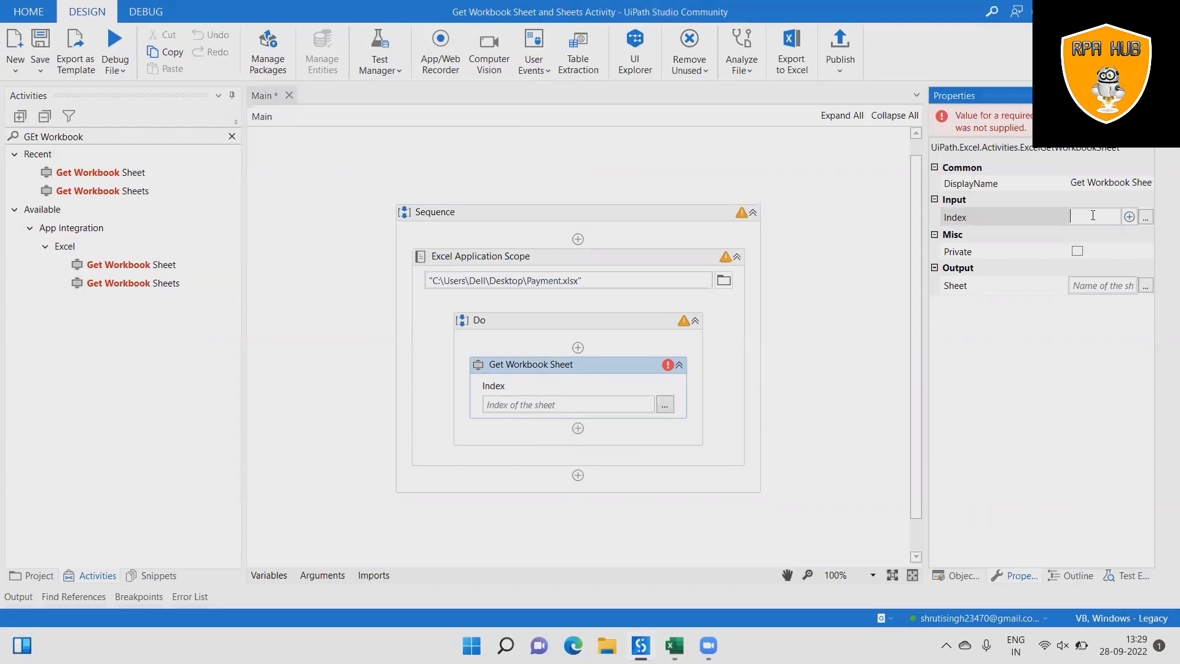
text(1)
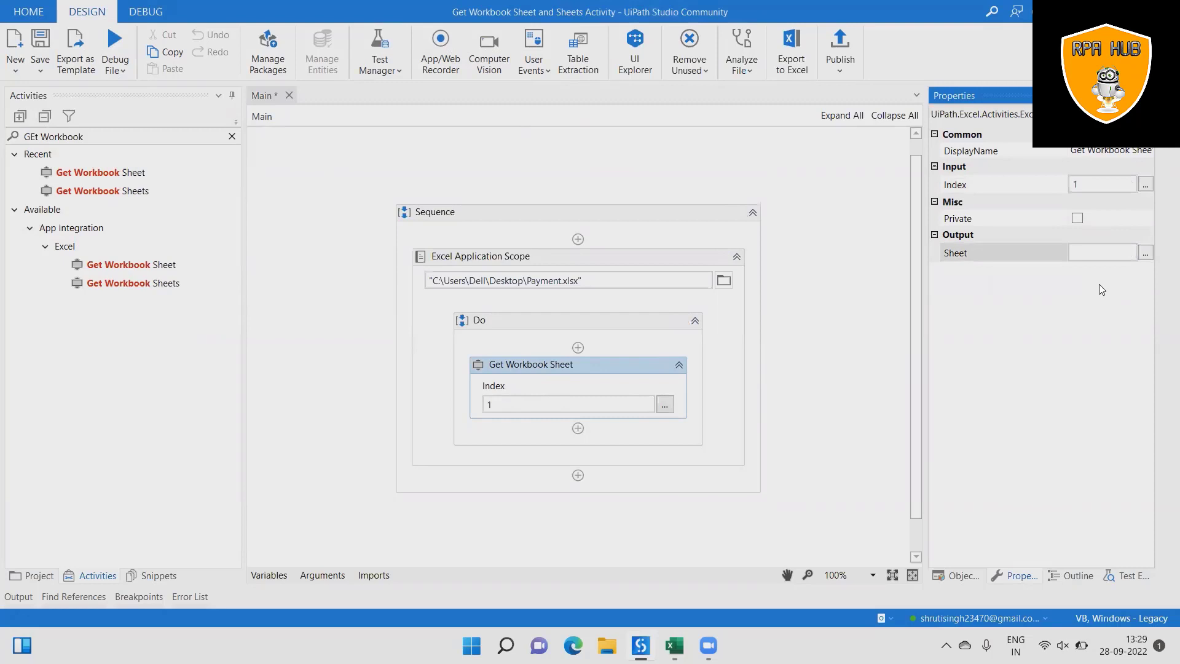
click(1103, 253)
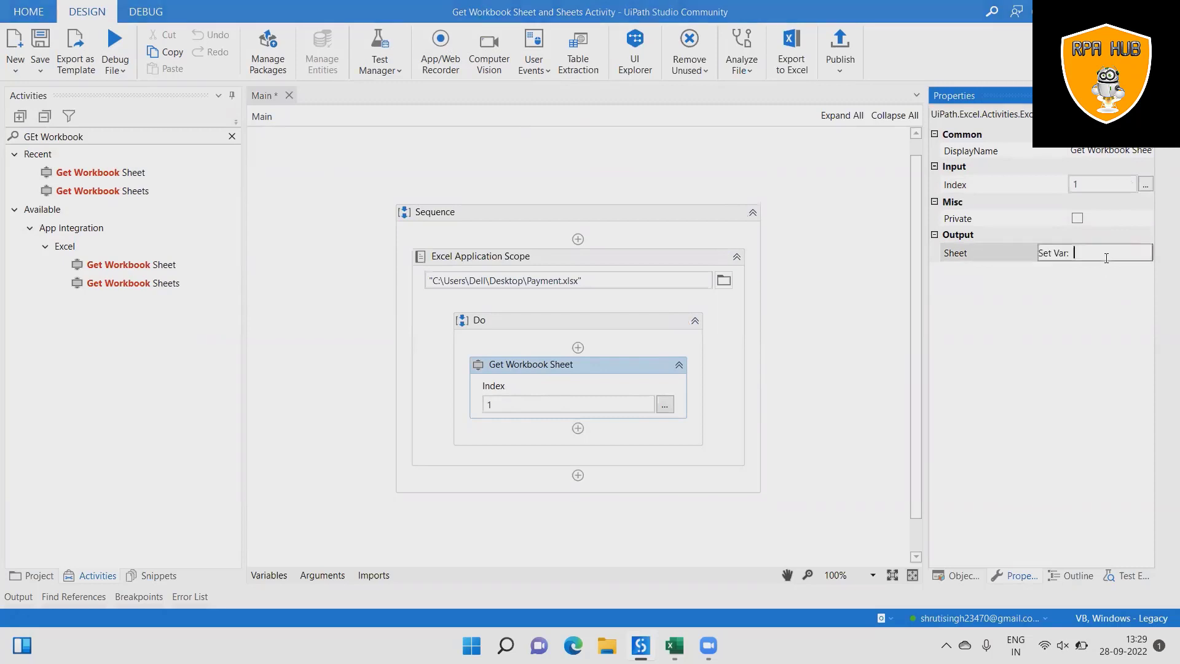
text(OPSheetName)
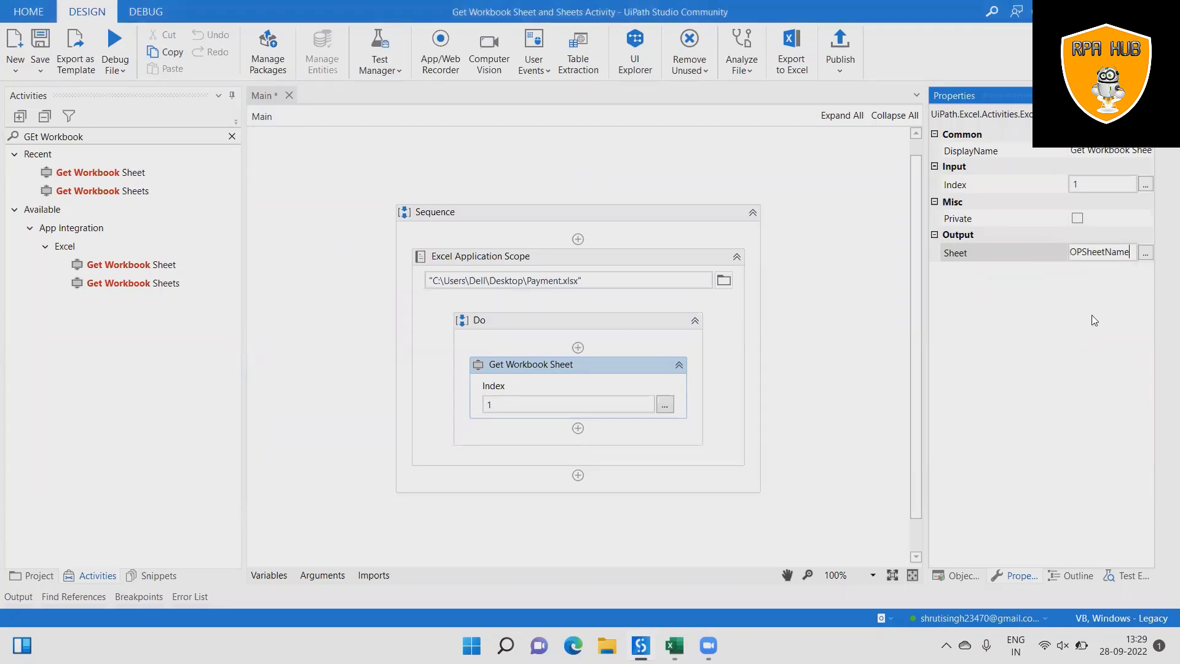
mouse_move(811, 319)
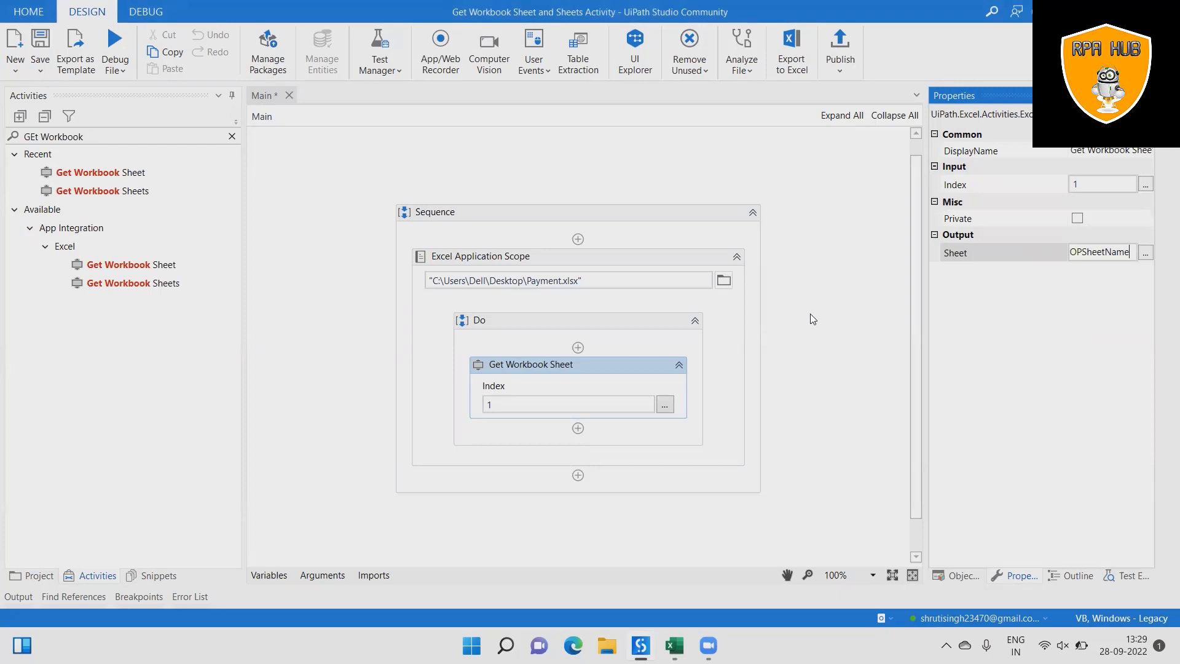
mouse_move(136, 138)
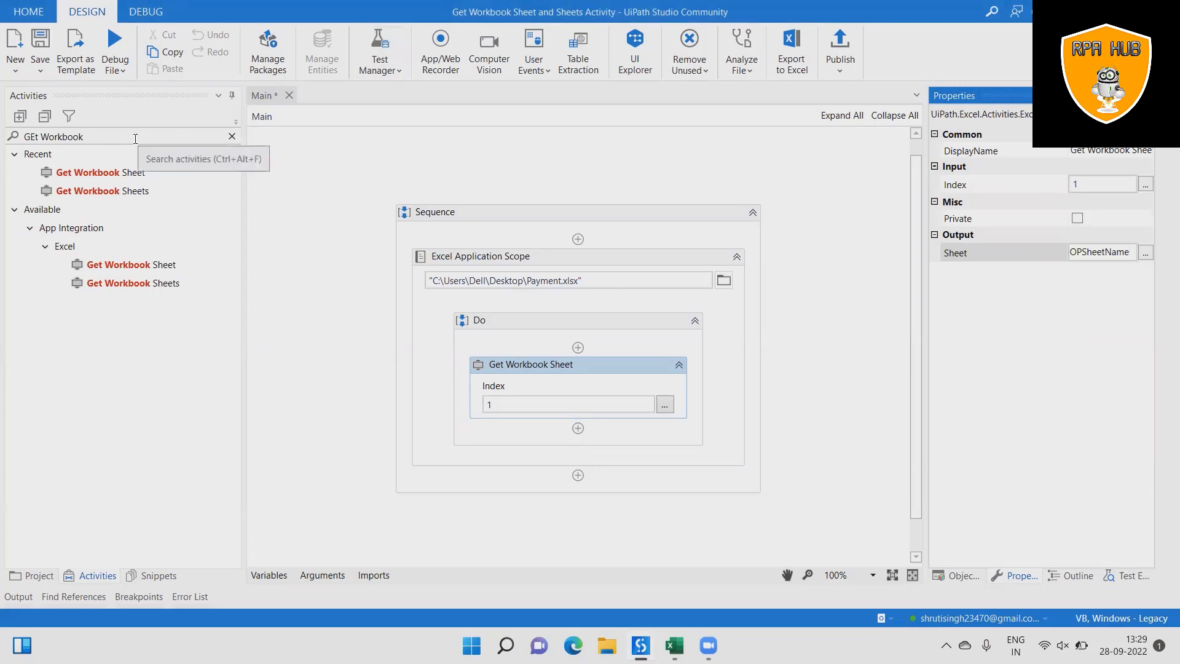
Add a Message Box showing "The workbook is" + OPSheetName after Get Workbook Sheet.
text(message)
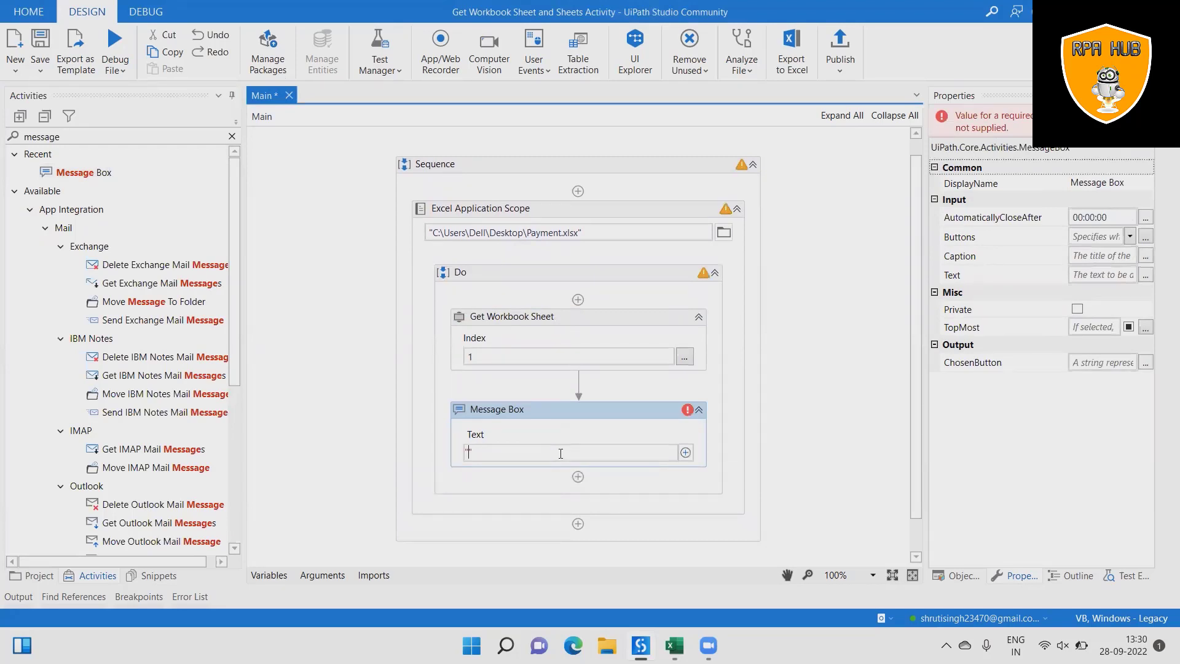
text("The work")
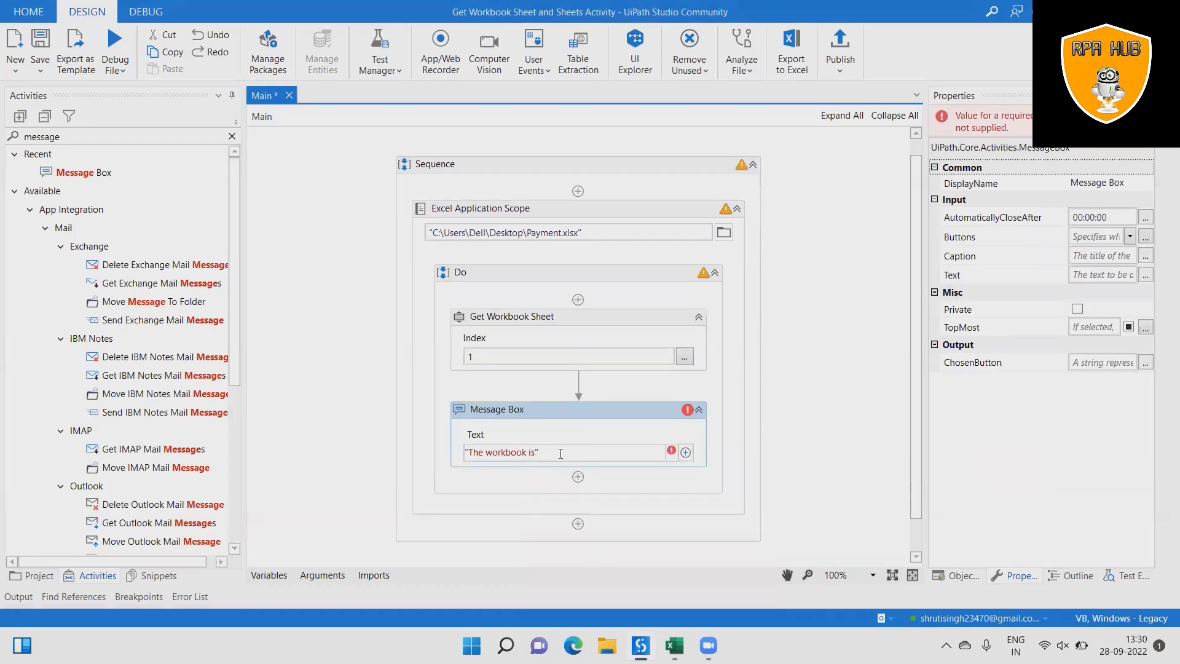
text(+)
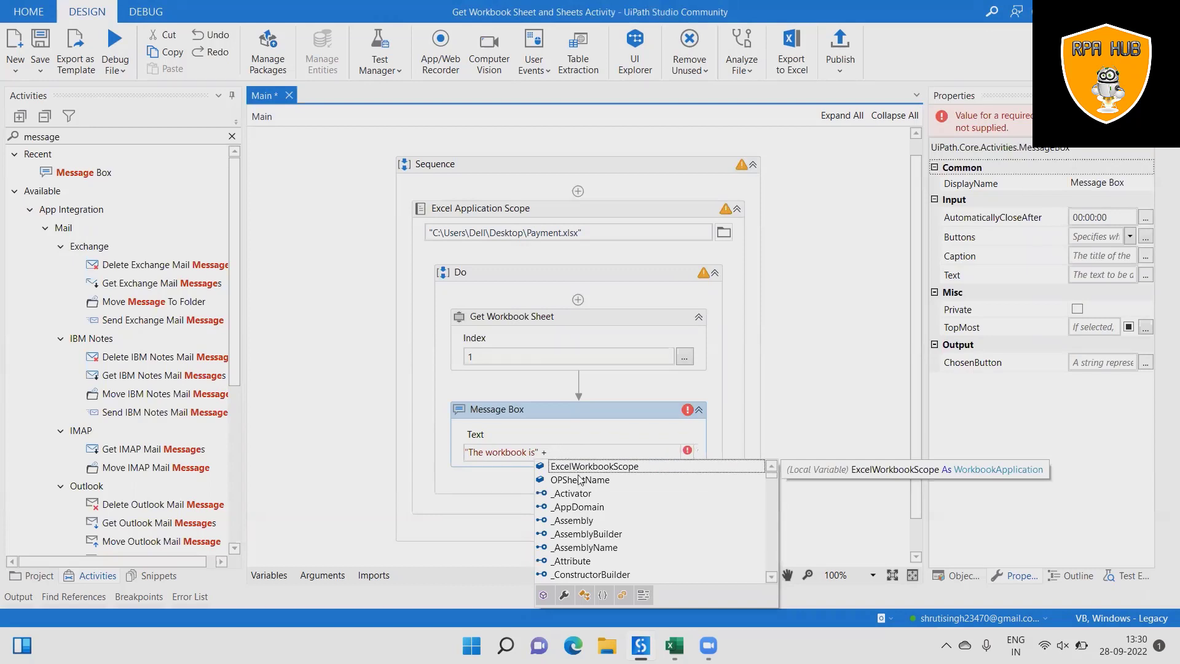
text(OP)
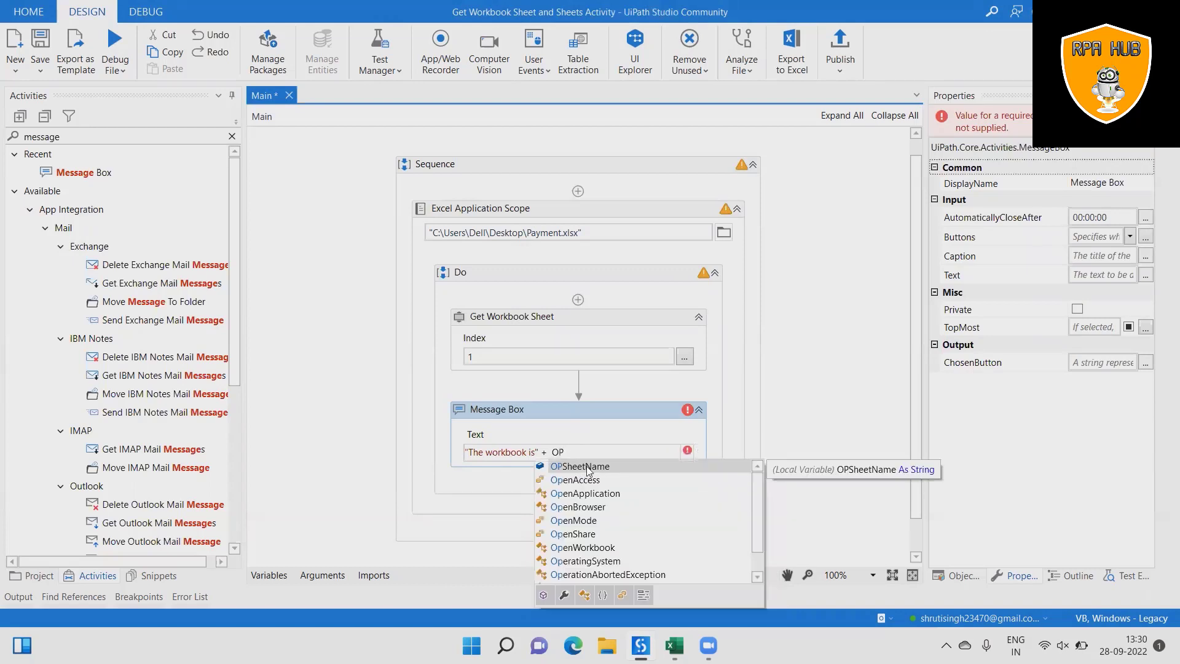
click(580, 466)
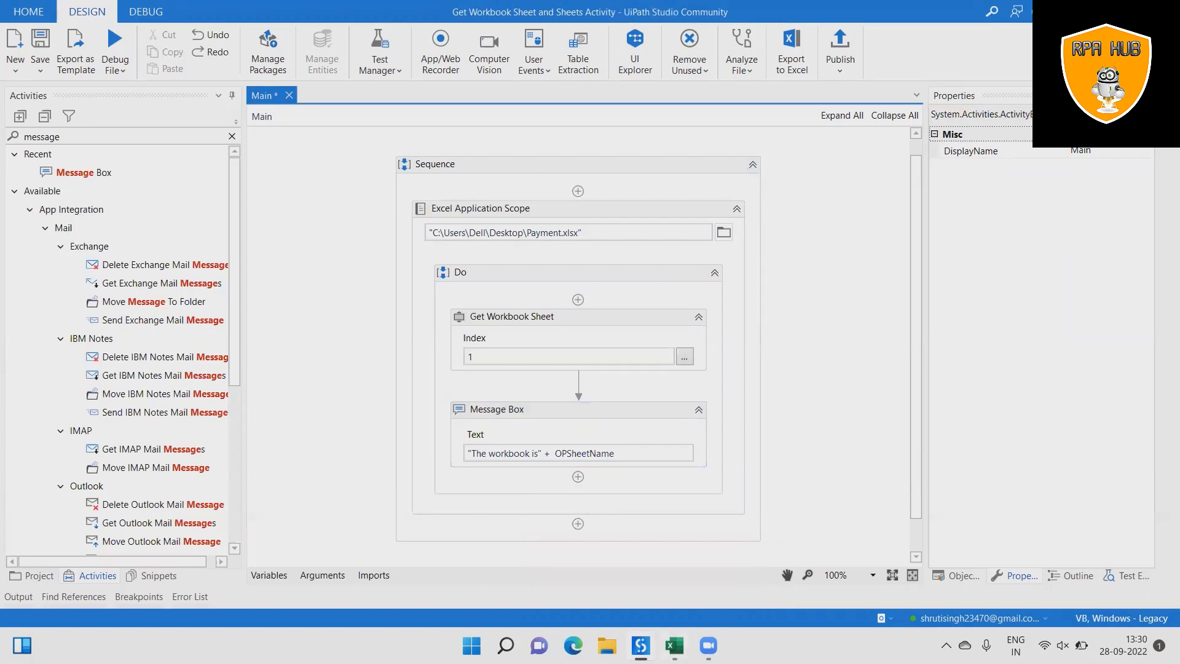
click(674, 645)
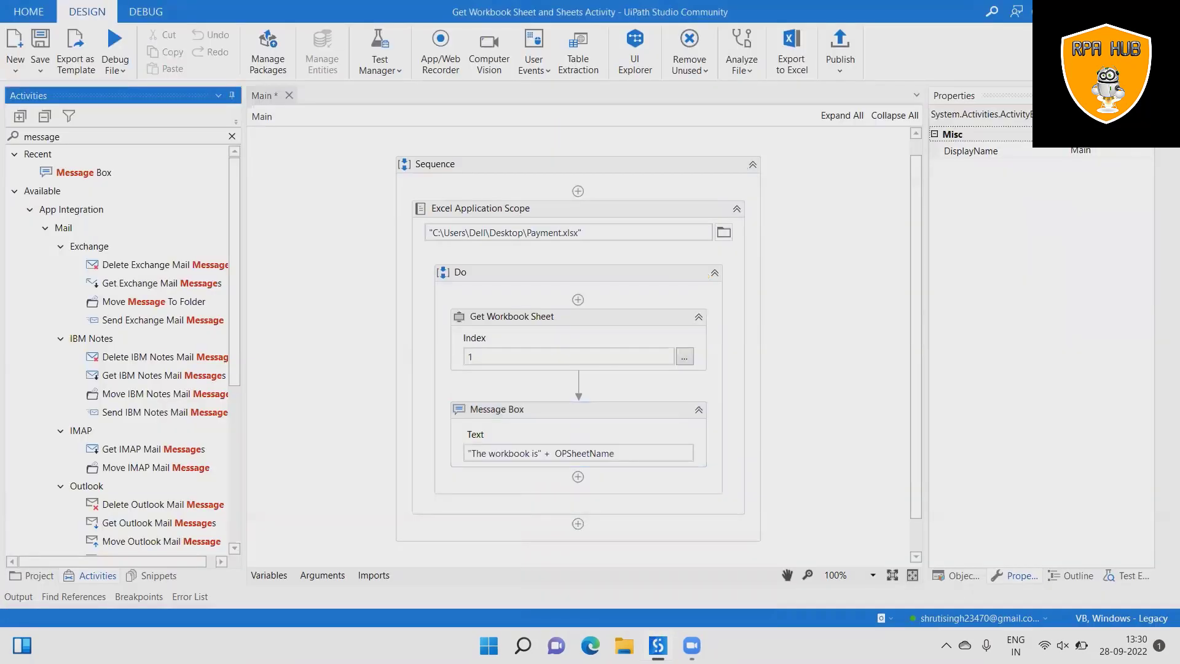
Run the workflow and bring the Studio window back into view.
click(116, 50)
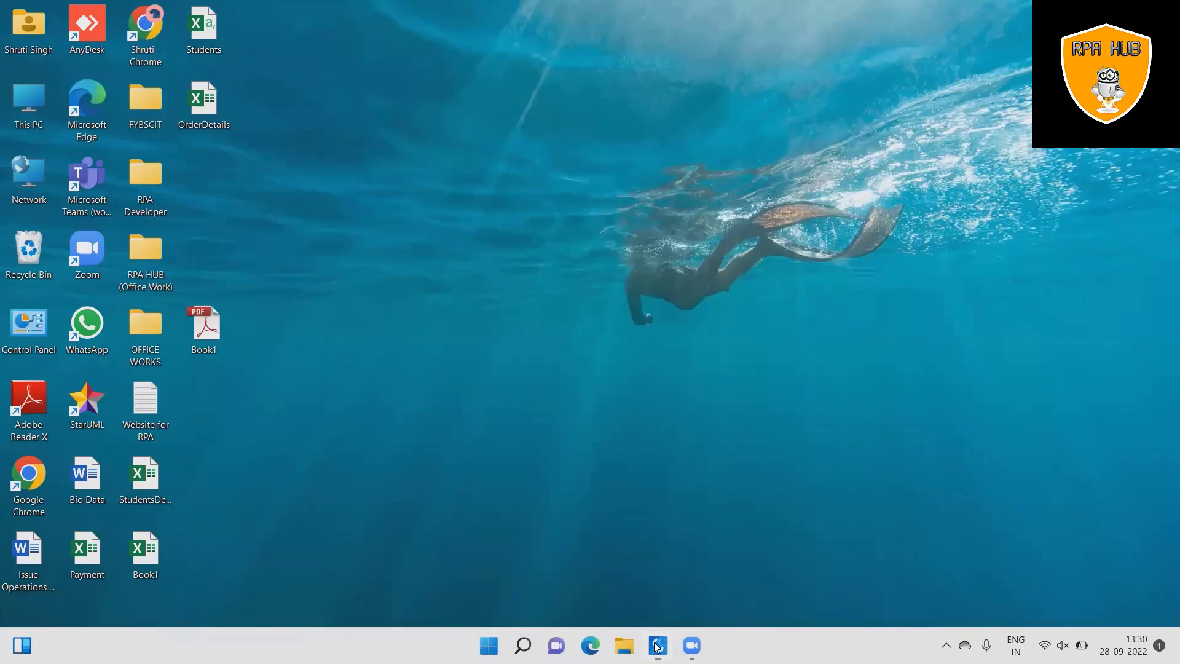
click(657, 647)
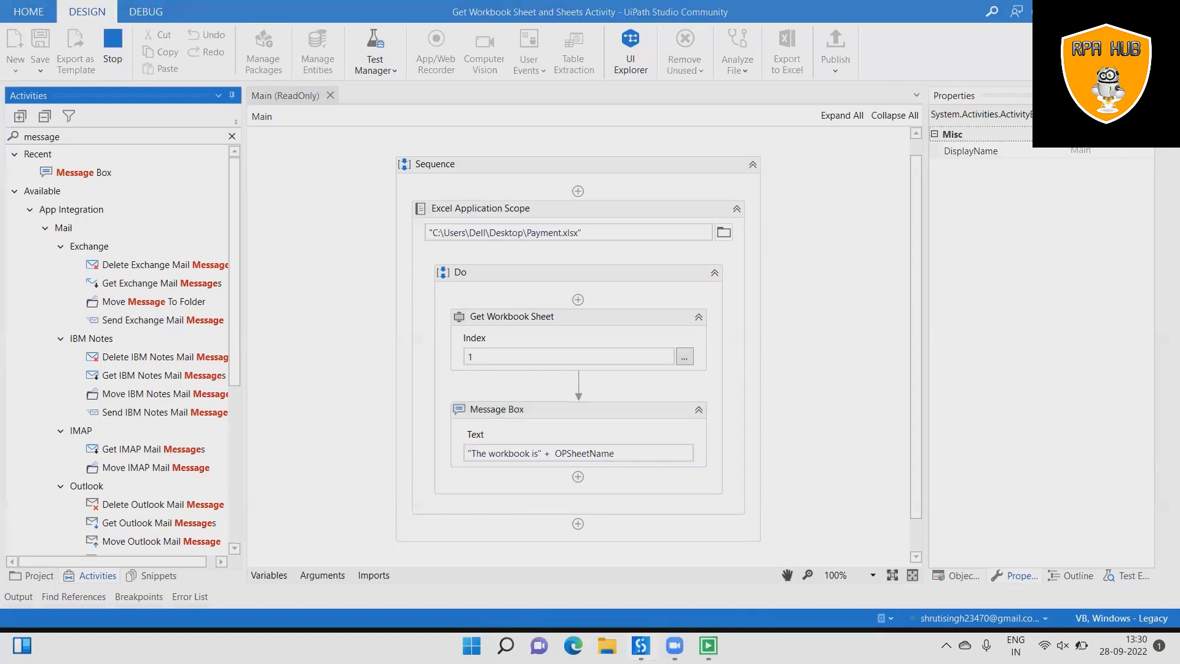
Let the run open Payment.xlsx and acknowledge the "The workbook is TableSheet" message.
click(114, 47)
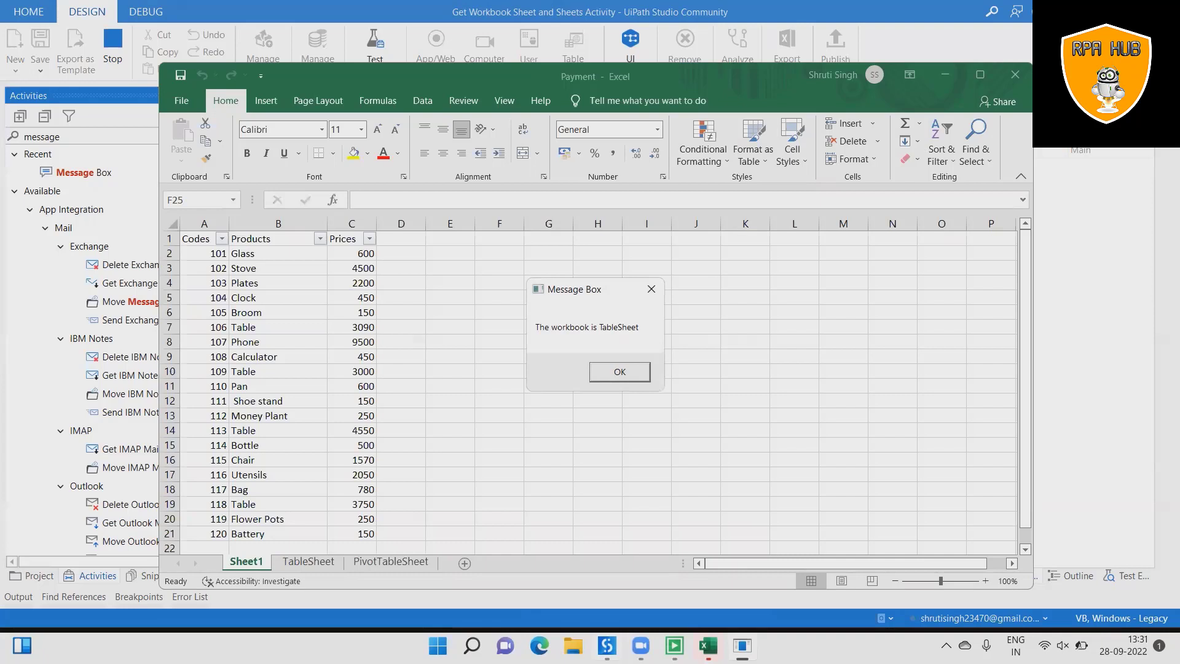
mouse_move(559, 439)
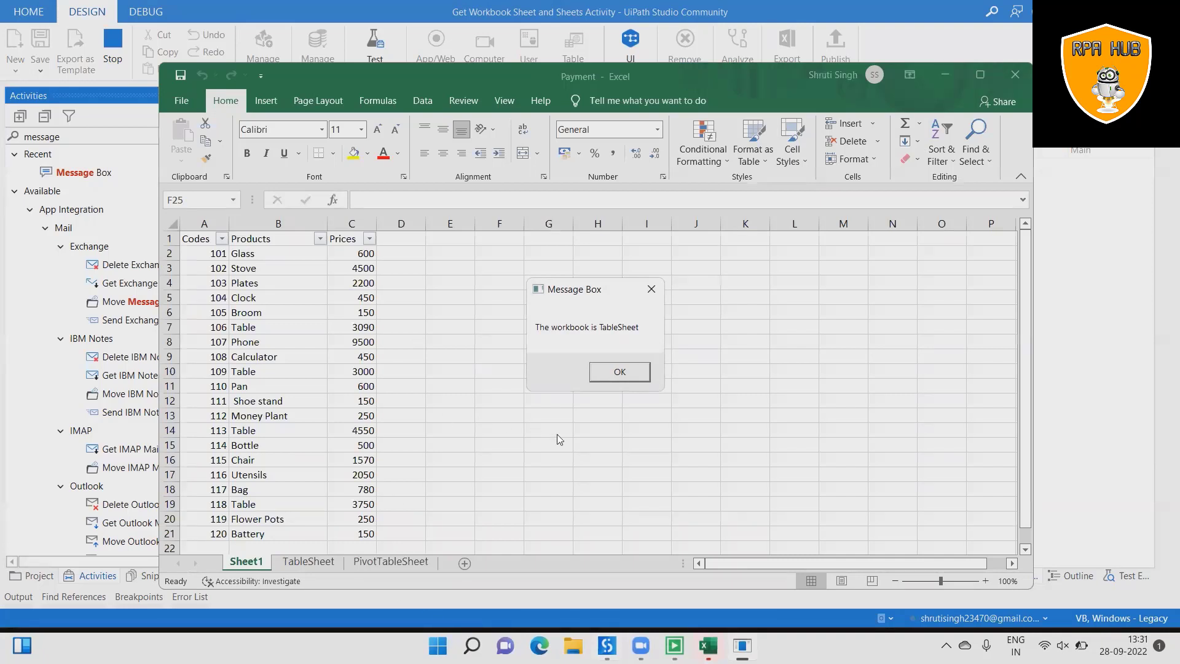
mouse_move(625, 336)
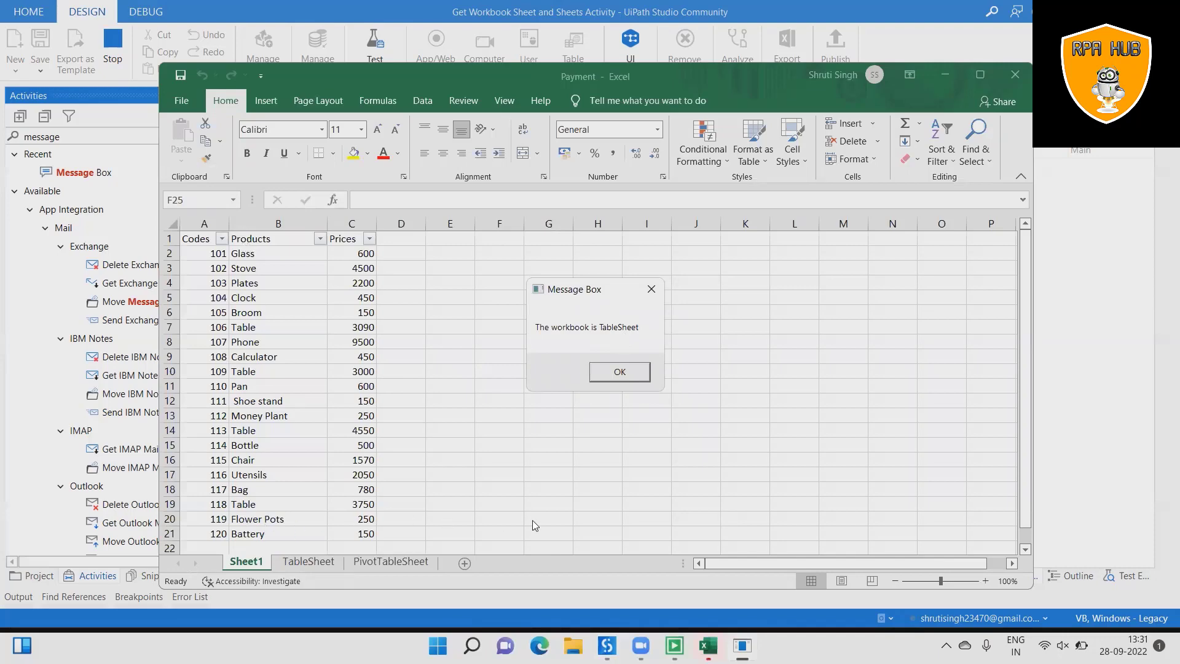
click(620, 371)
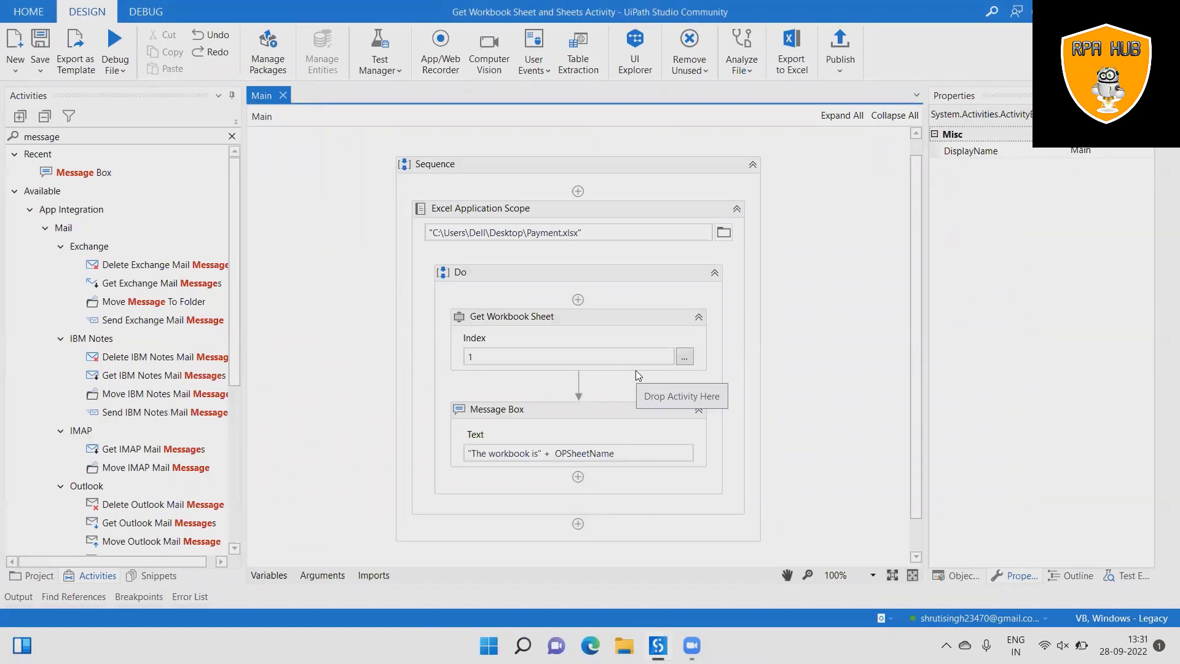
mouse_move(457, 321)
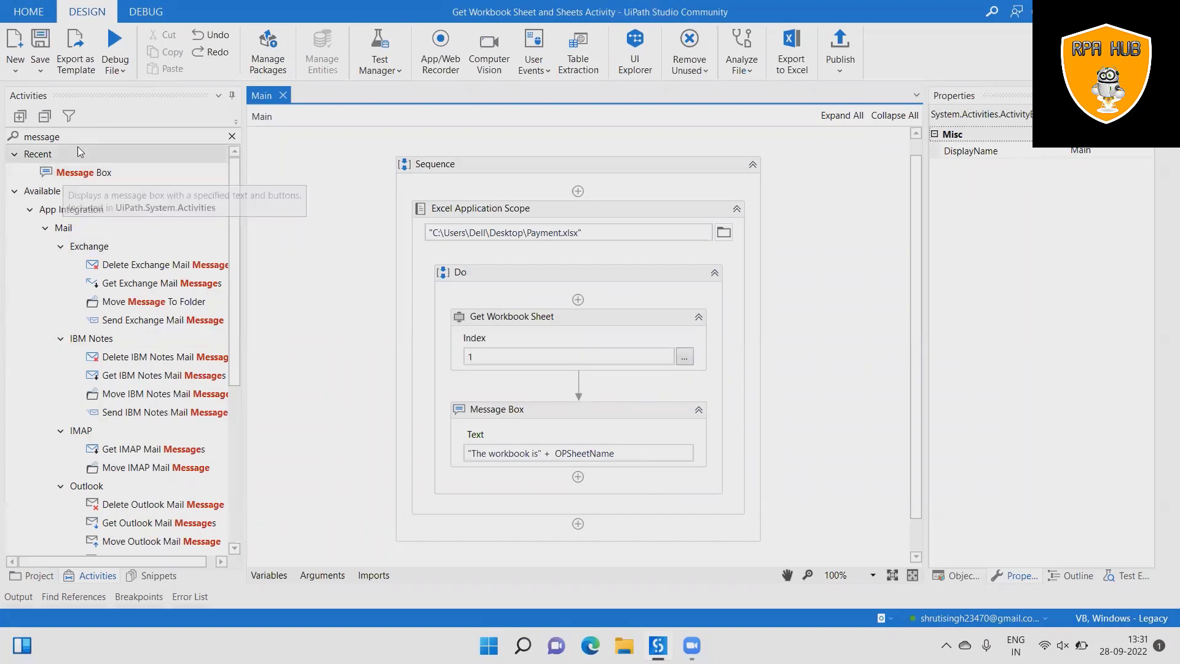
Swap Get Workbook Sheet for a Get Workbook Sheets activity in the Do sequence.
text(G)
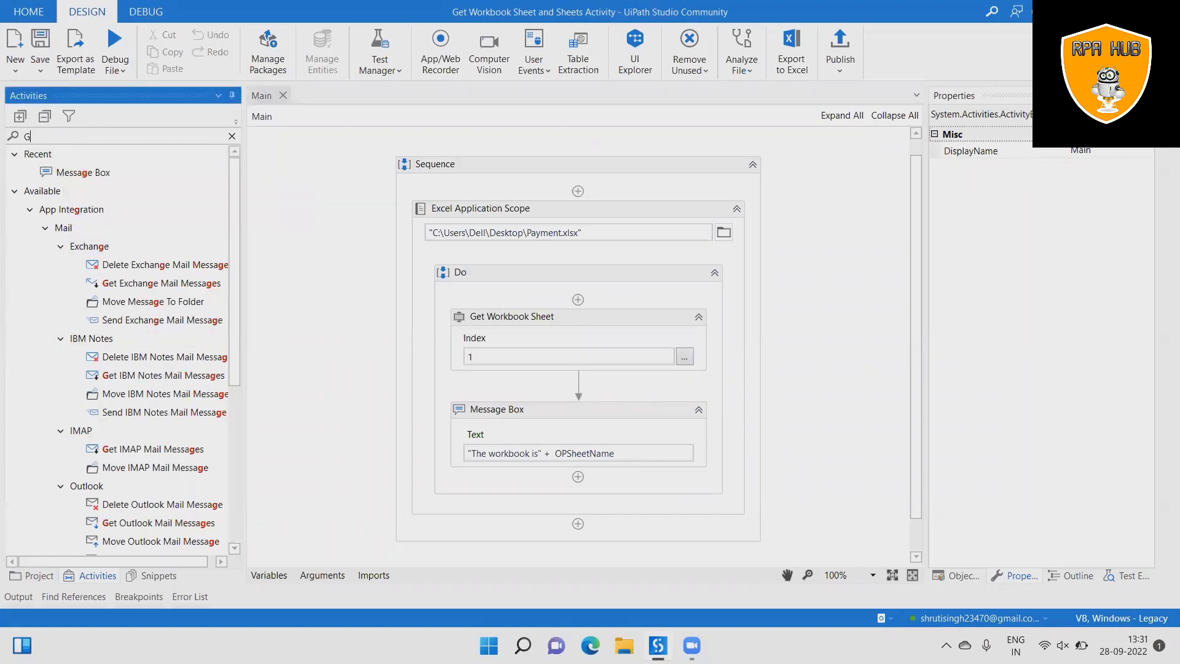
text(et Workbook)
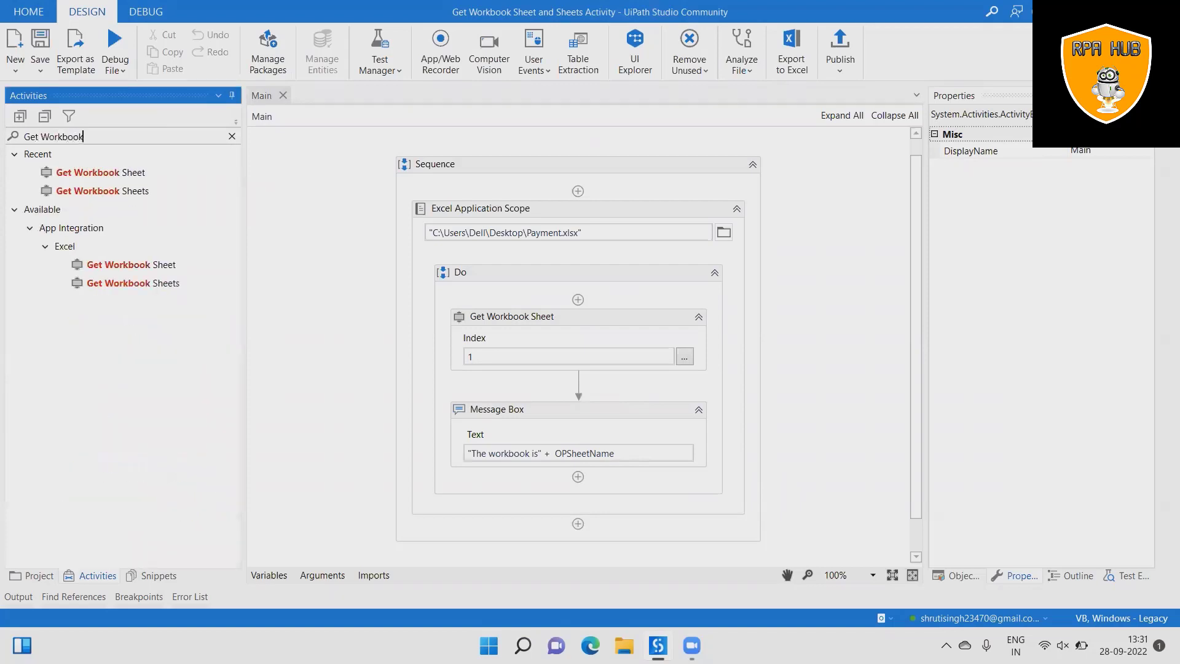
text(sheete)
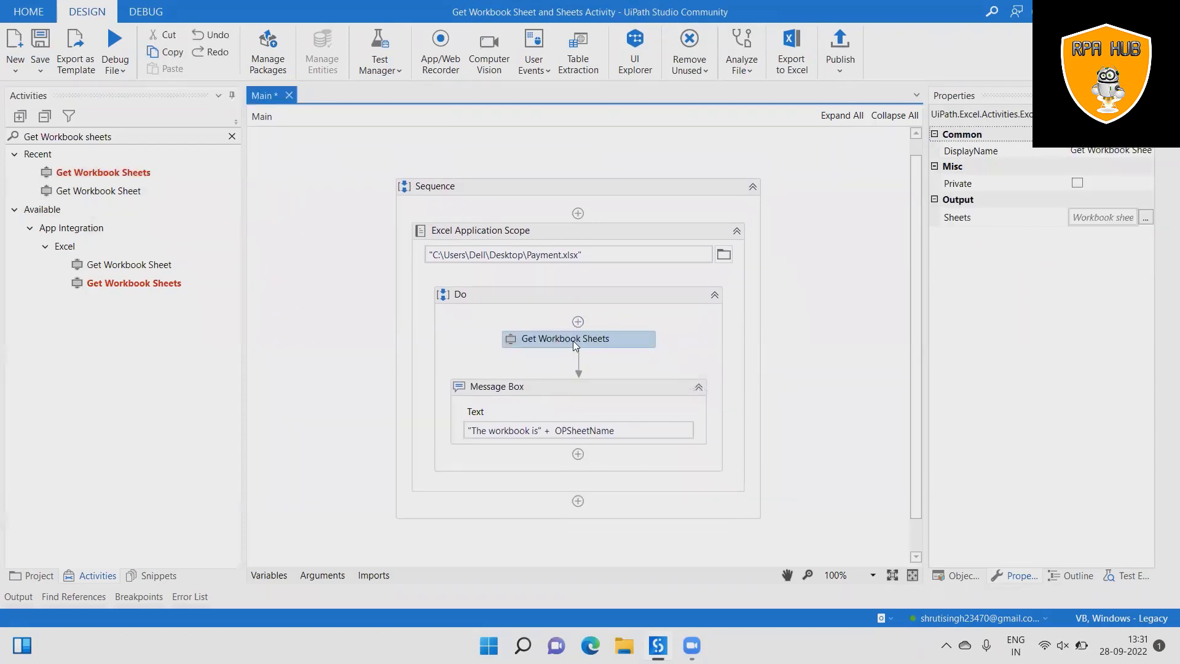
Output the sheet names to new List<String> variable VarAllSheets and check it in Variables.
click(1102, 216)
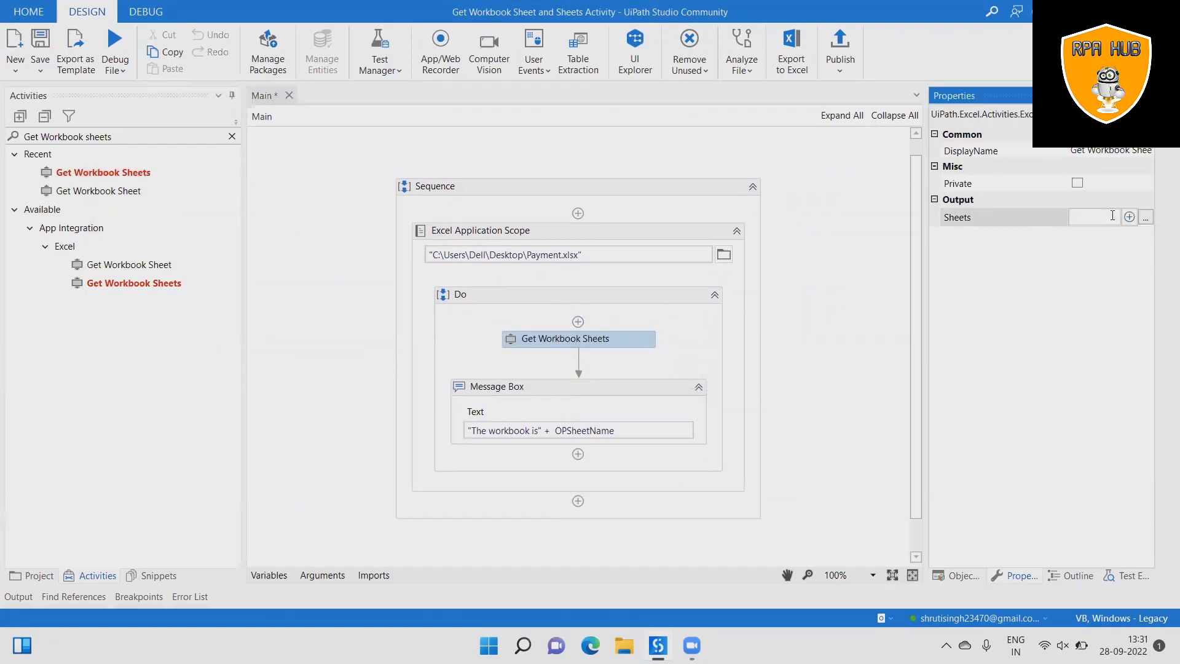
click(1095, 217)
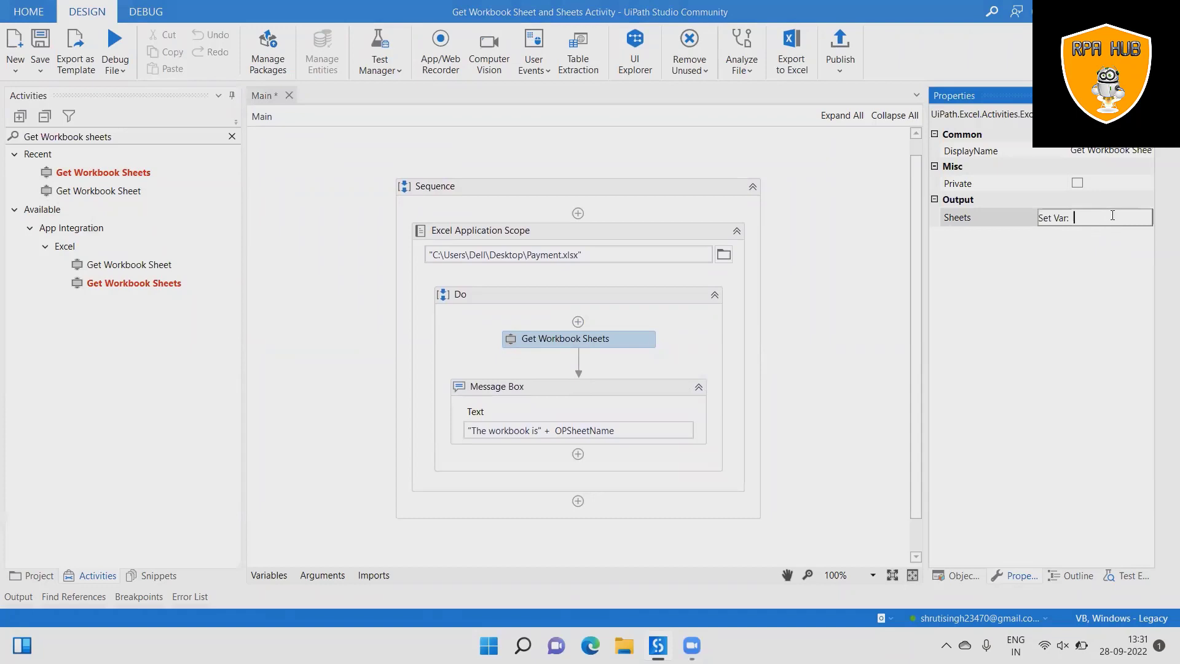
text(Var)
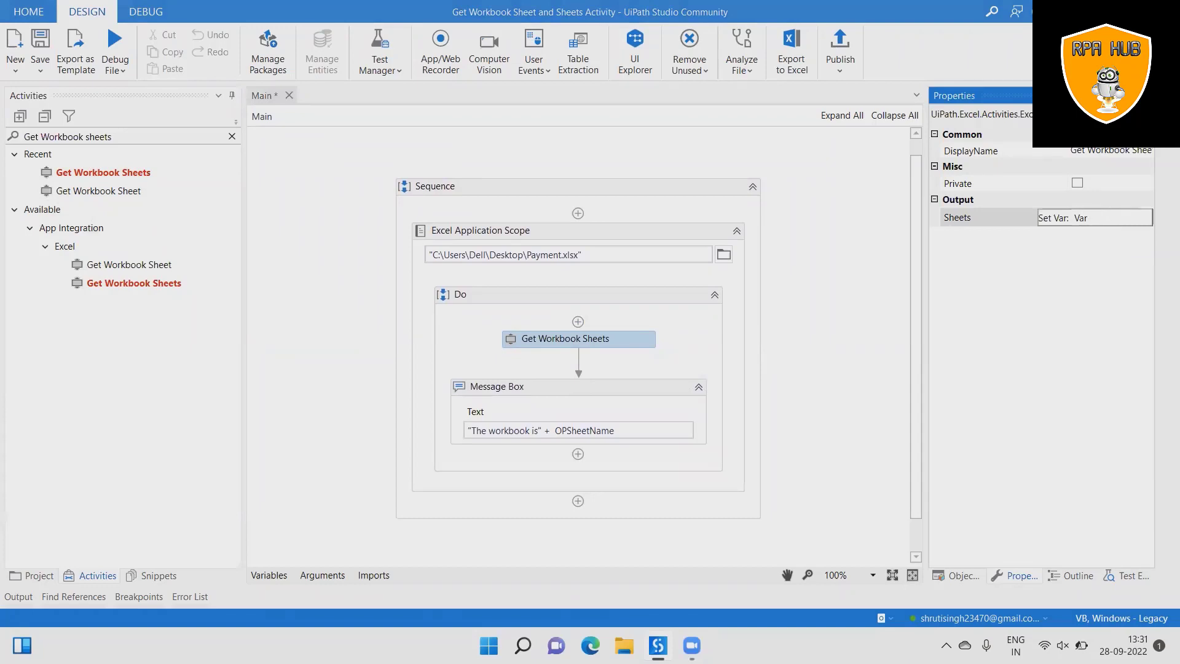
text(AllSheets)
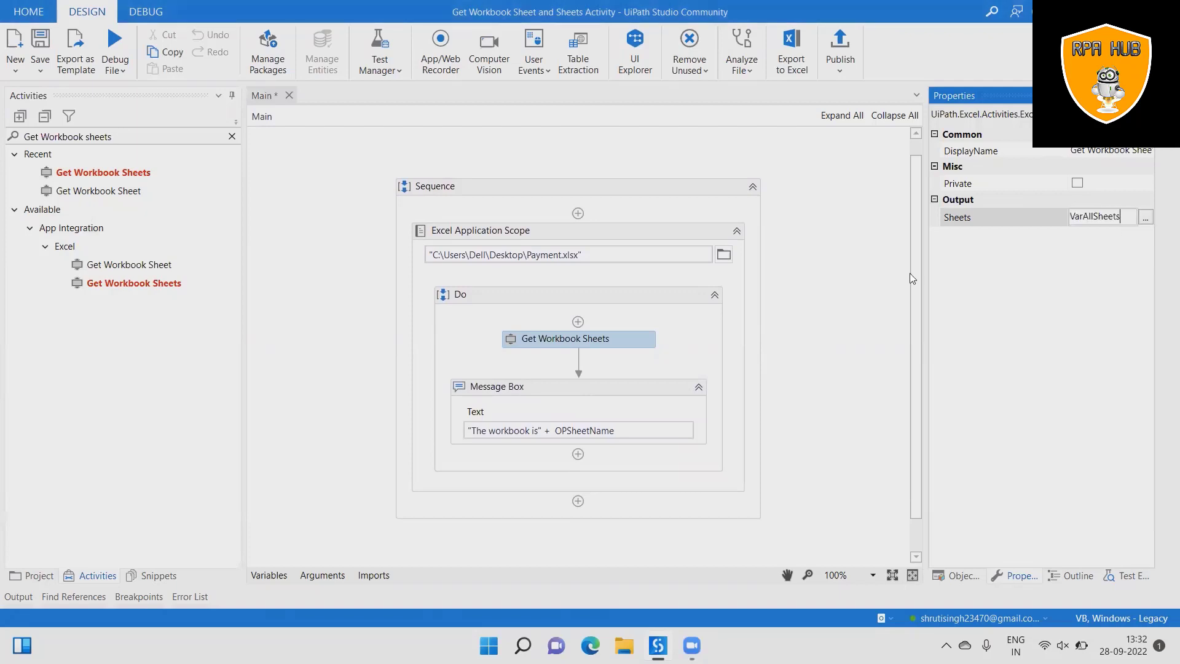
click(268, 575)
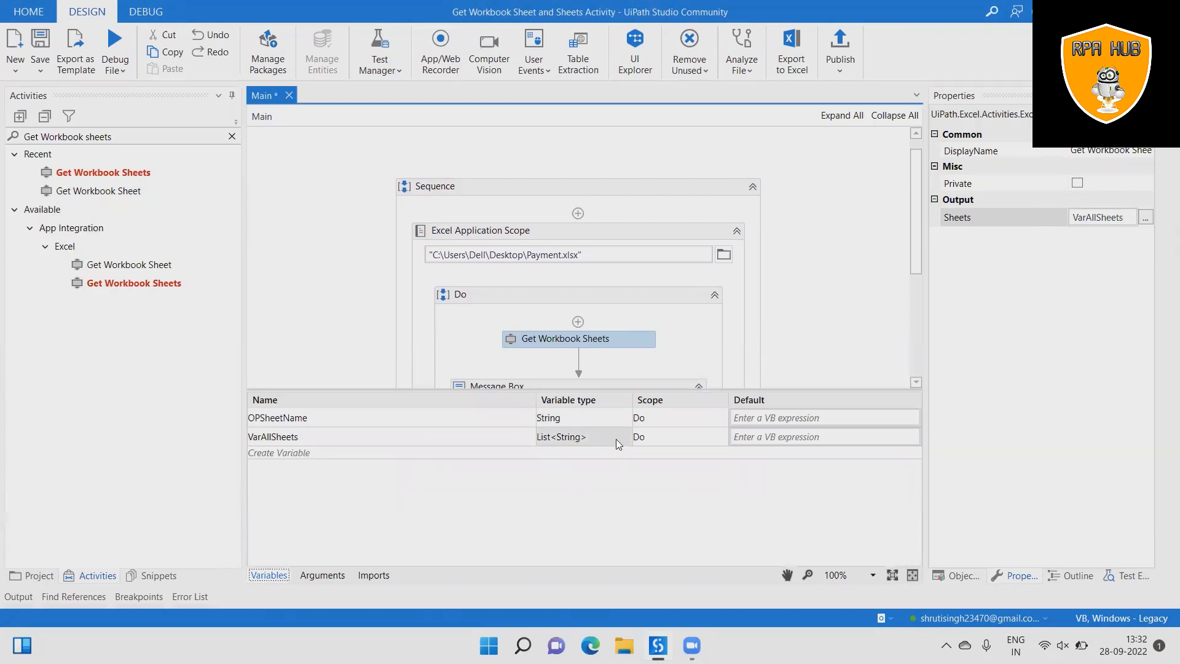
mouse_move(618, 443)
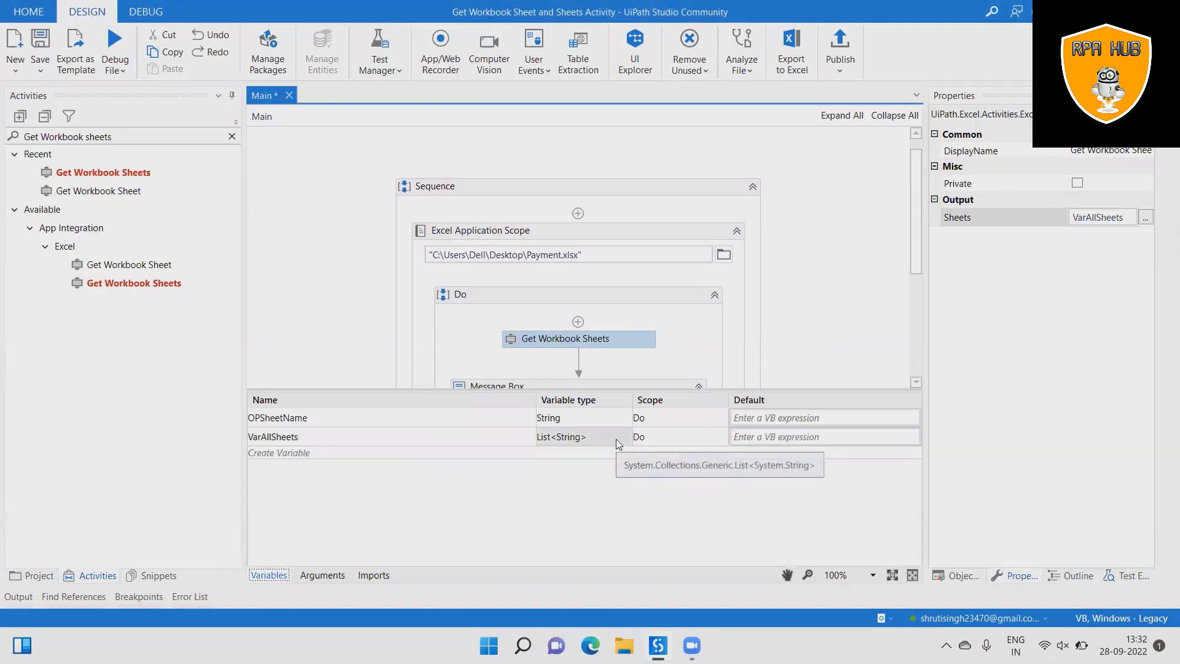
scroll(down, 3)
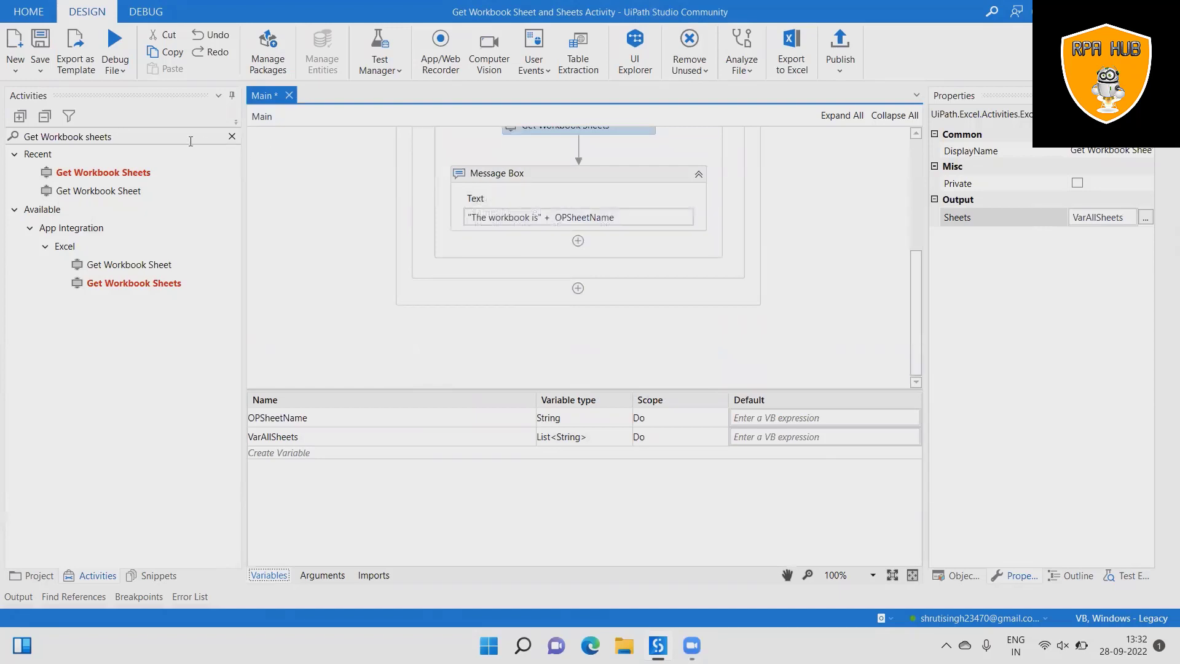
Add a For Each loop over VarAllSheets after Get Workbook Sheets.
text(For Eac)
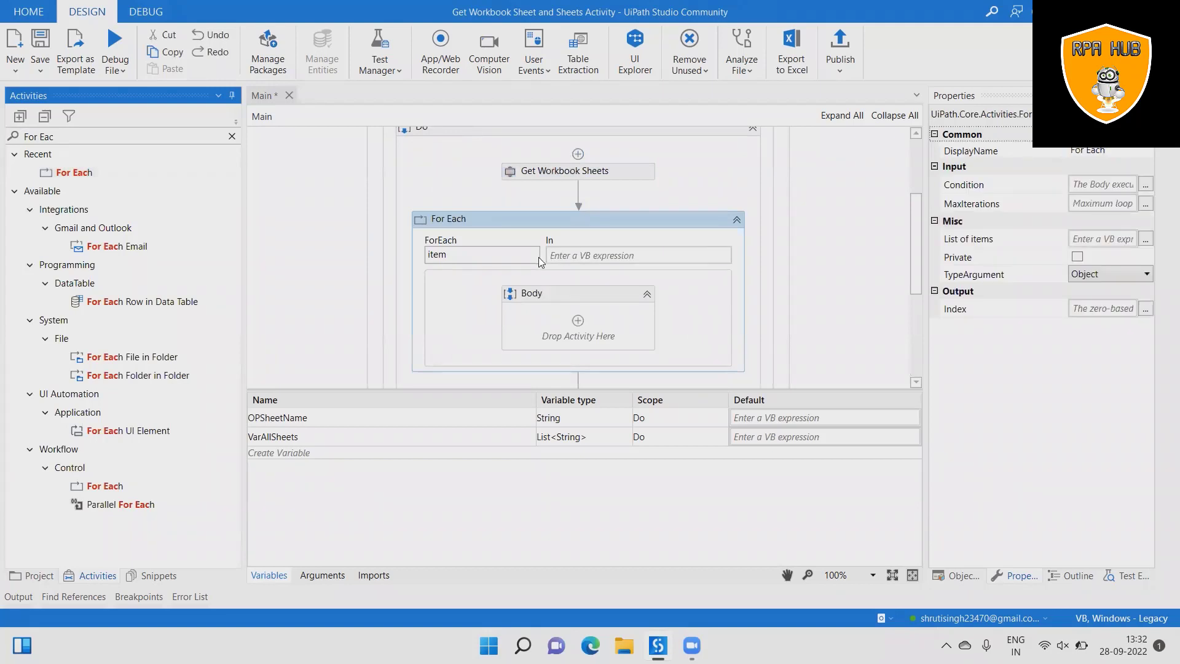
click(632, 256)
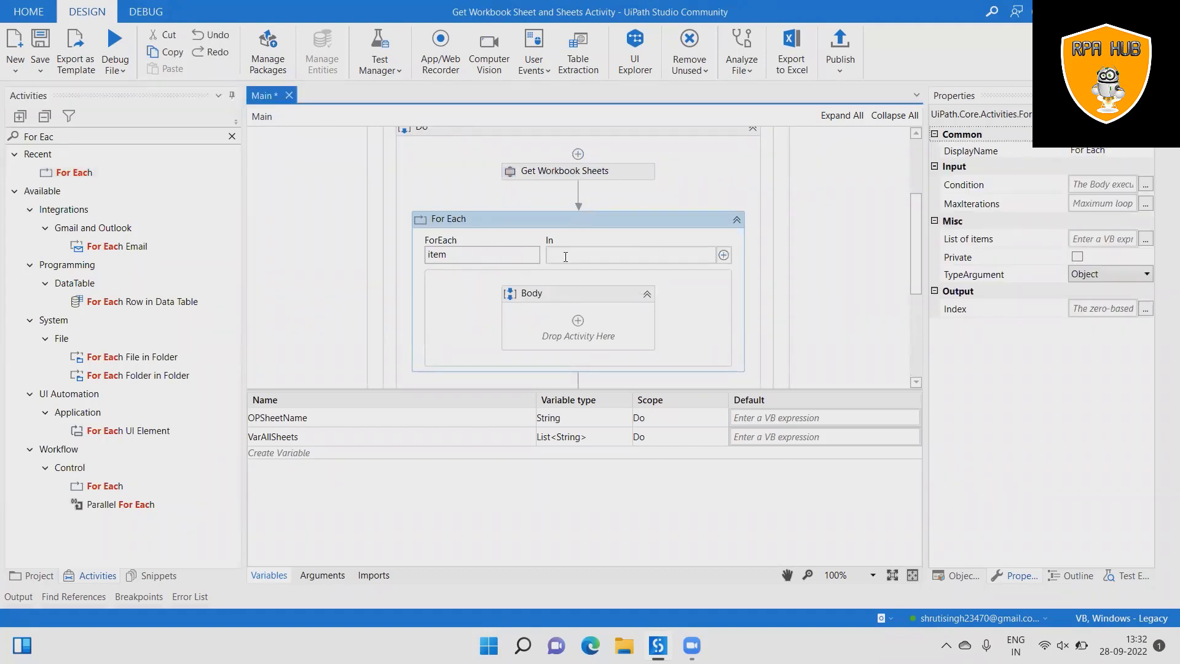
text(Var)
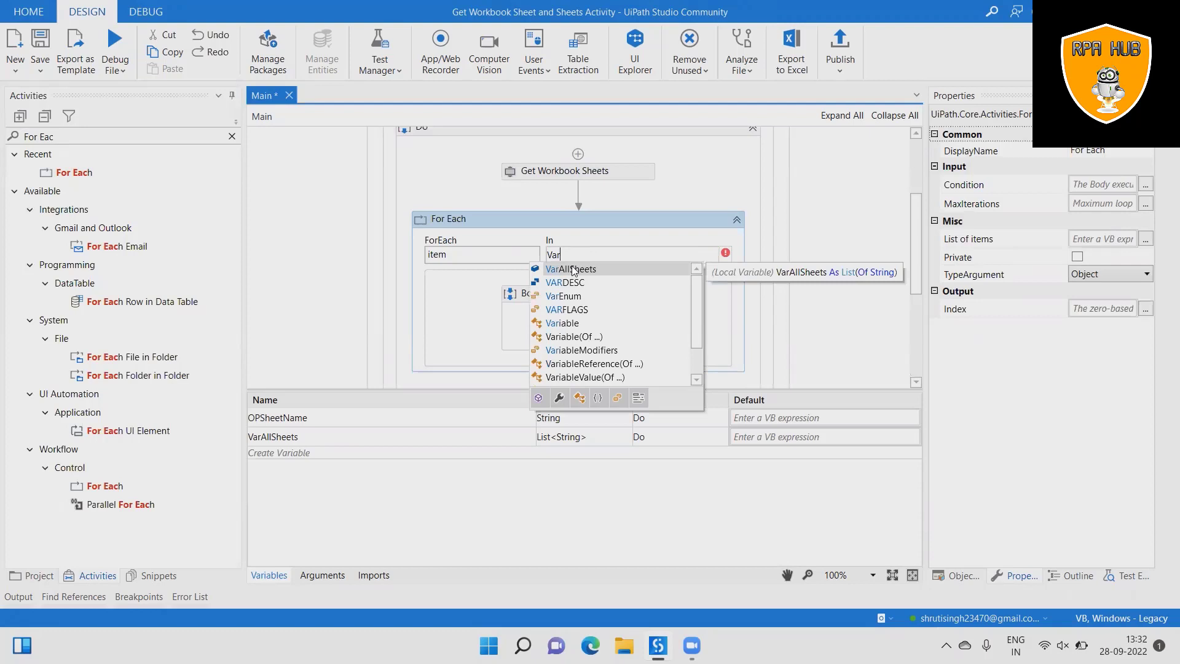
click(571, 268)
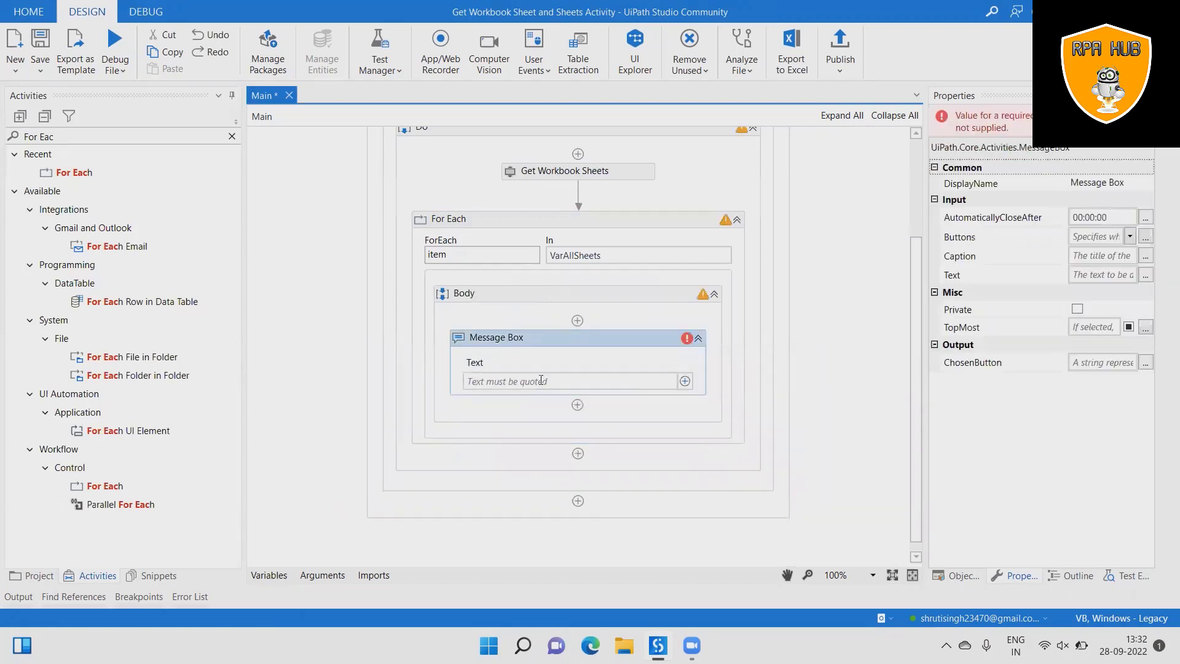
Complete the Message Box text to item.ToString() so its validation error clears.
click(541, 382)
text(item)
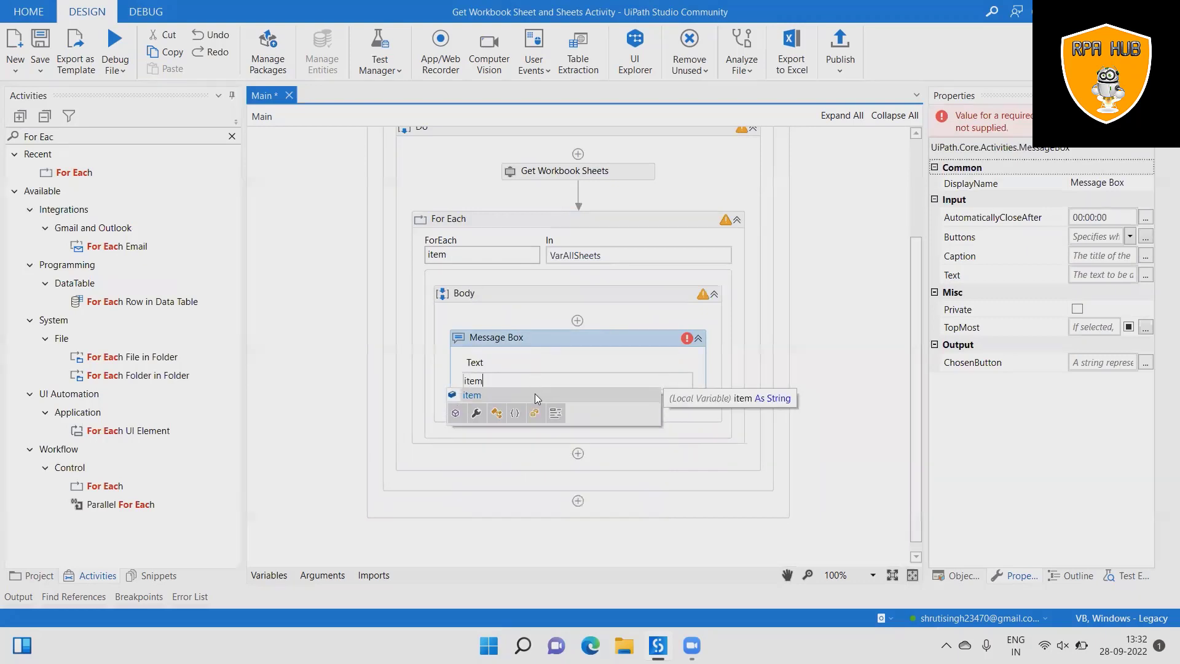
text(.T)
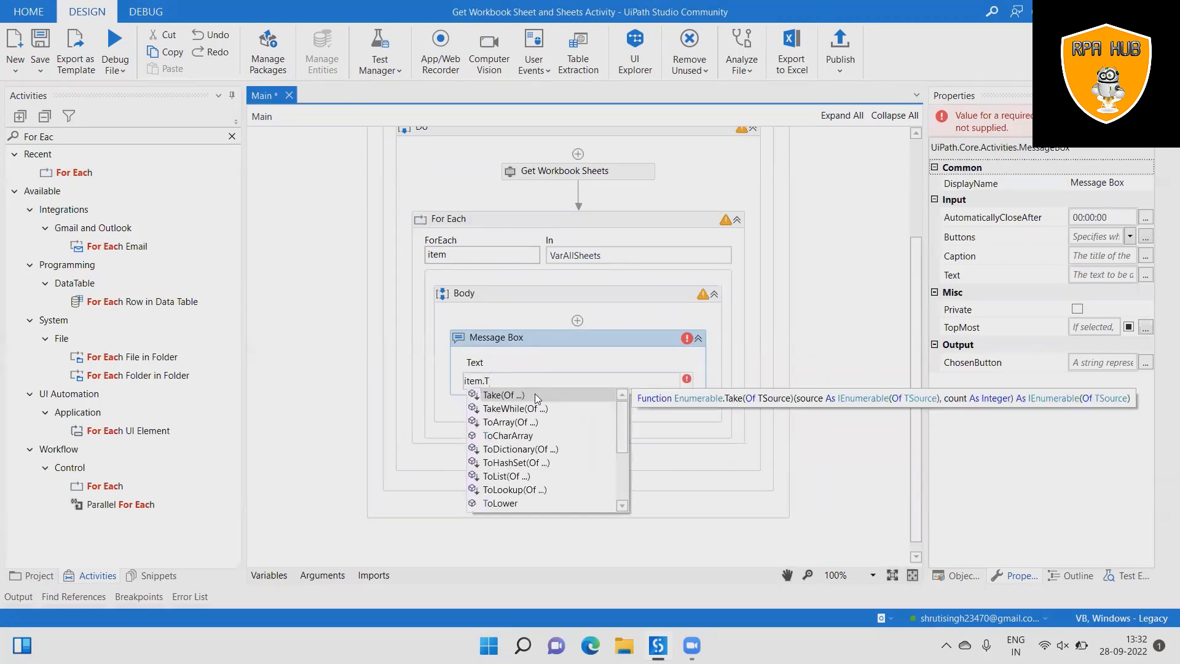
text(oSt)
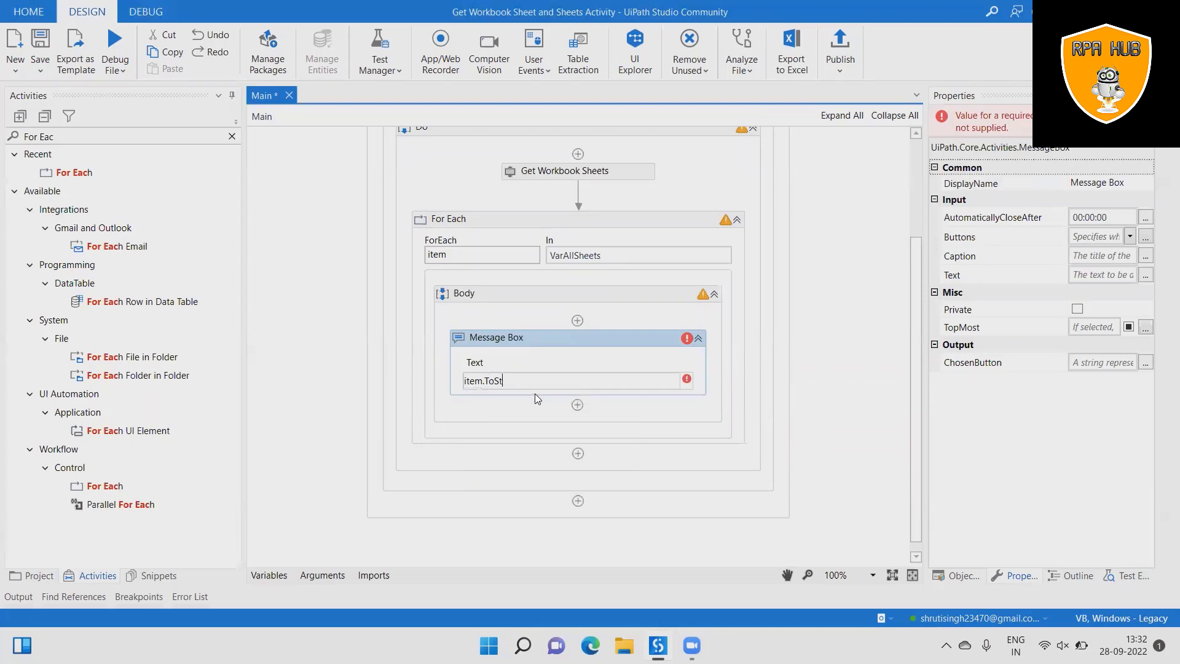
text(ri)
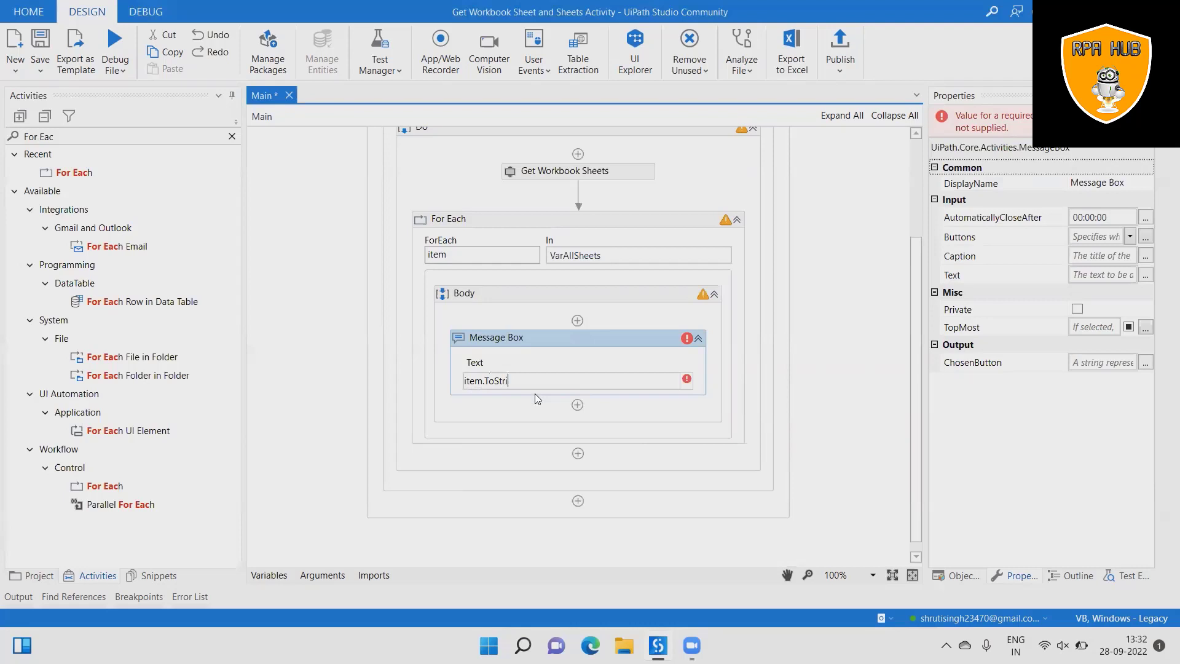
text(ng()
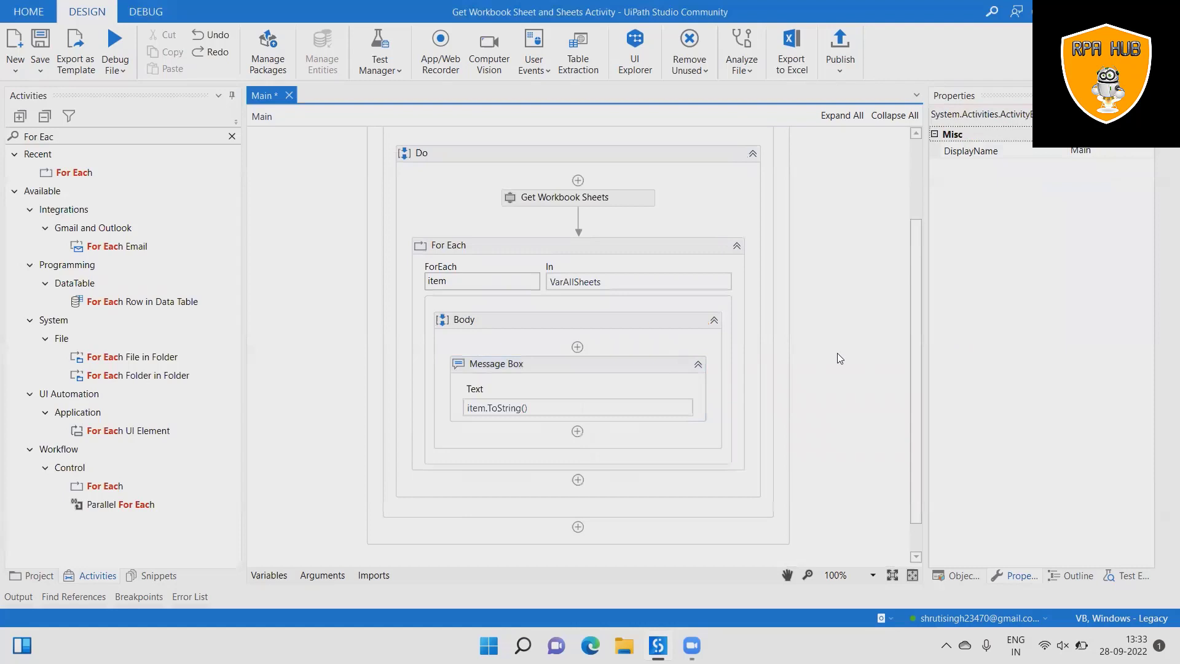
mouse_move(572, 406)
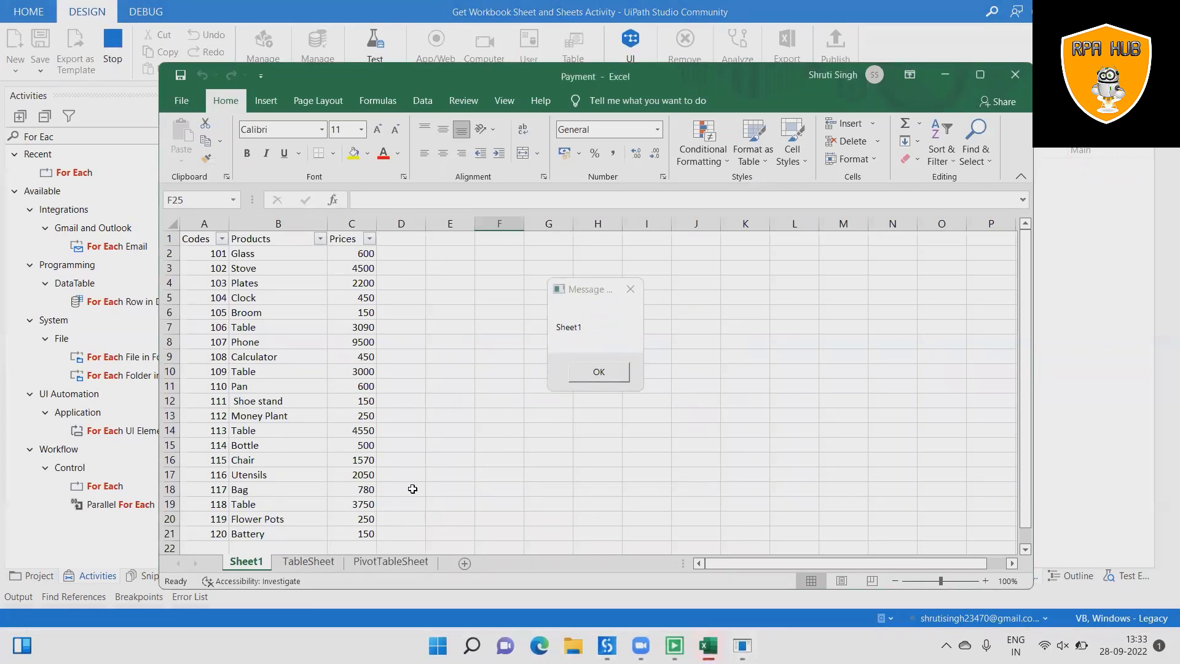
Dismiss the Sheet1, TableSheet and PivotTableSheet messages, checking each sheet tab, until the run ends.
click(308, 562)
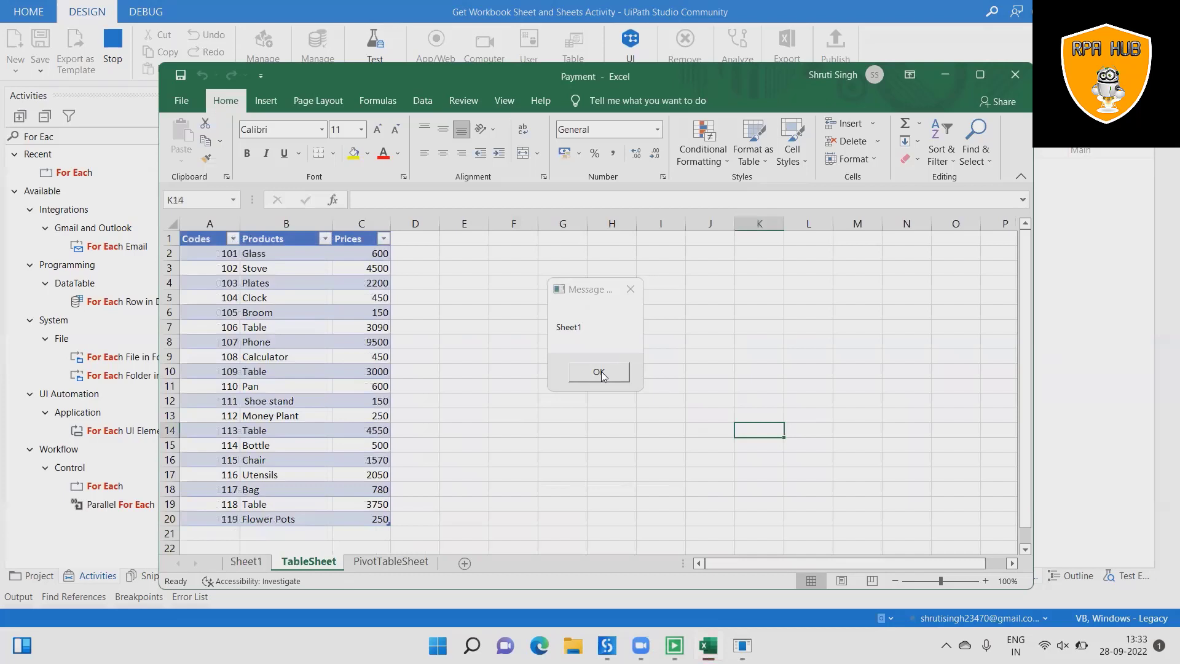
click(599, 371)
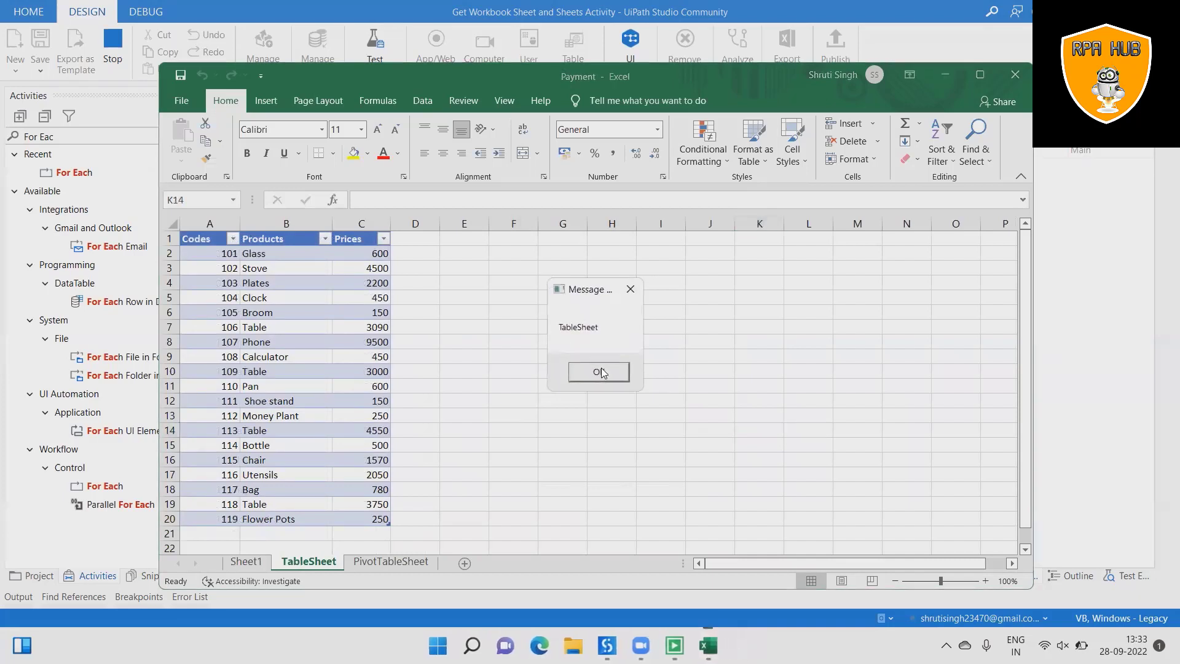
mouse_move(574, 421)
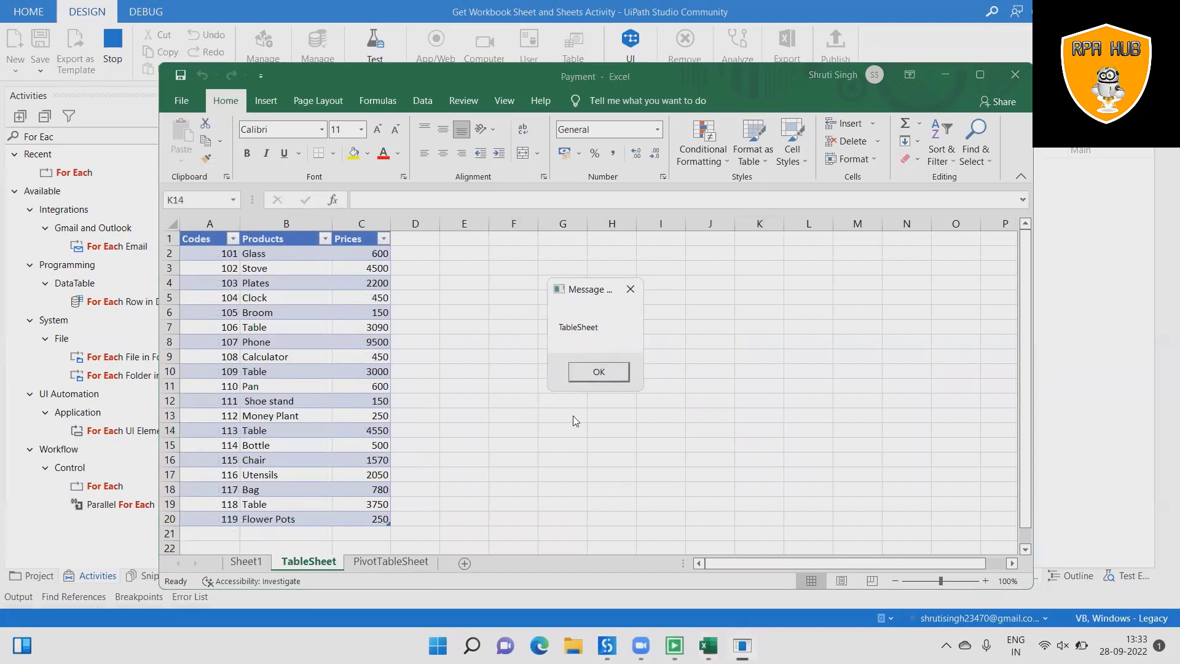
click(599, 371)
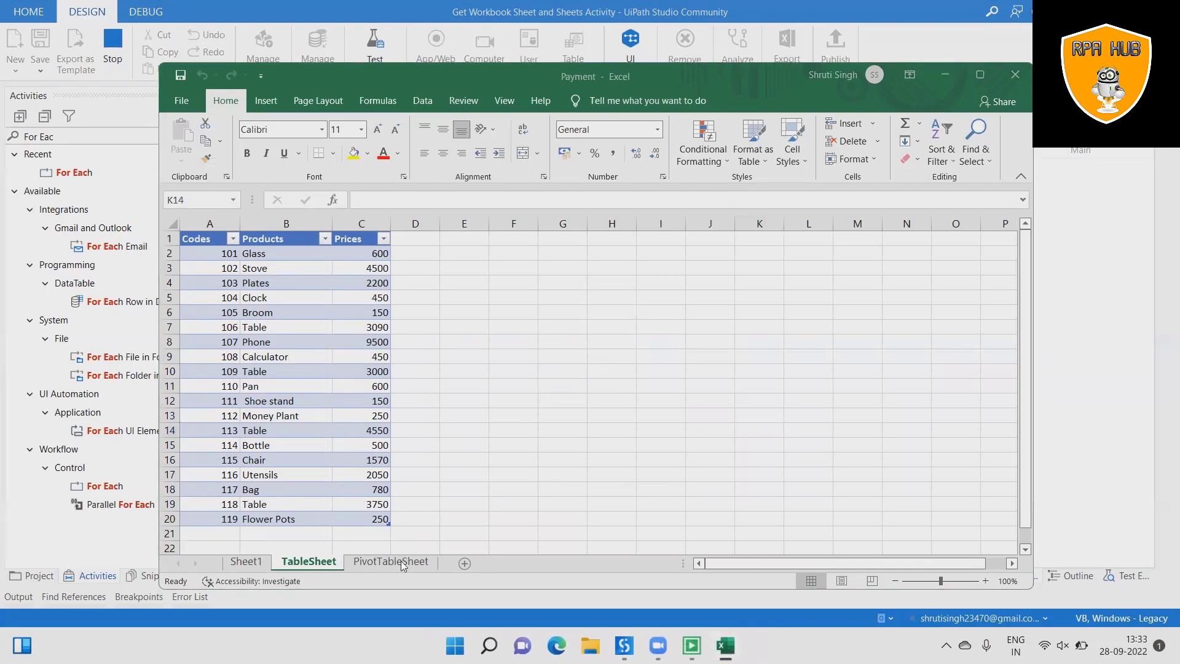
click(391, 560)
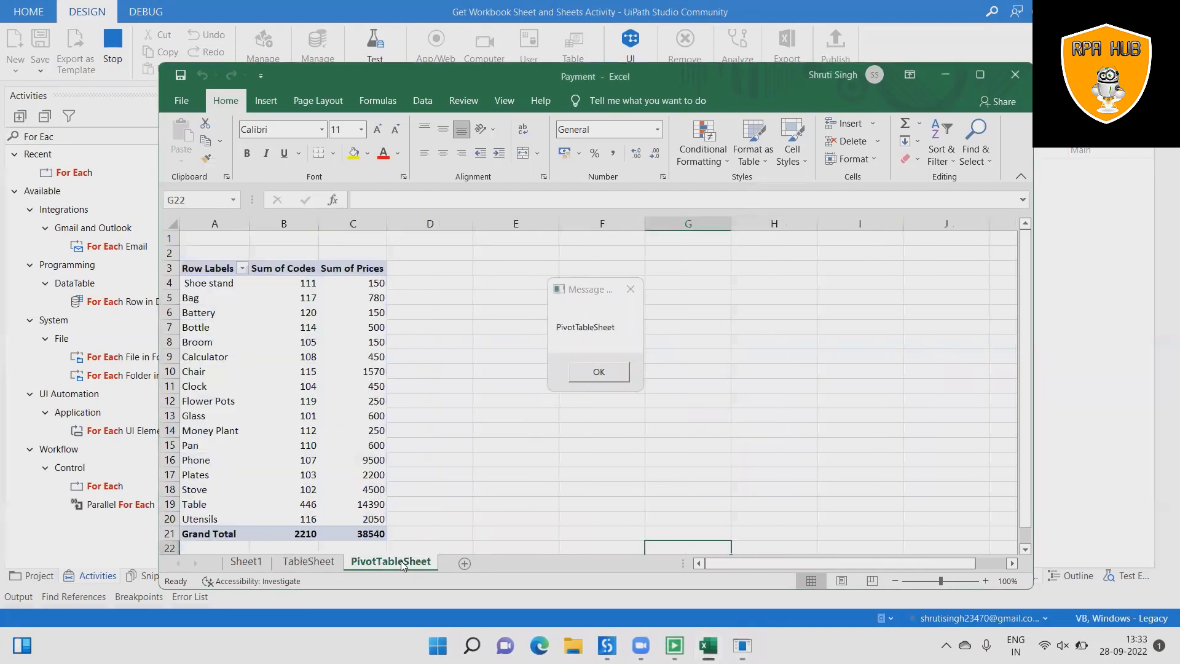
mouse_move(586, 401)
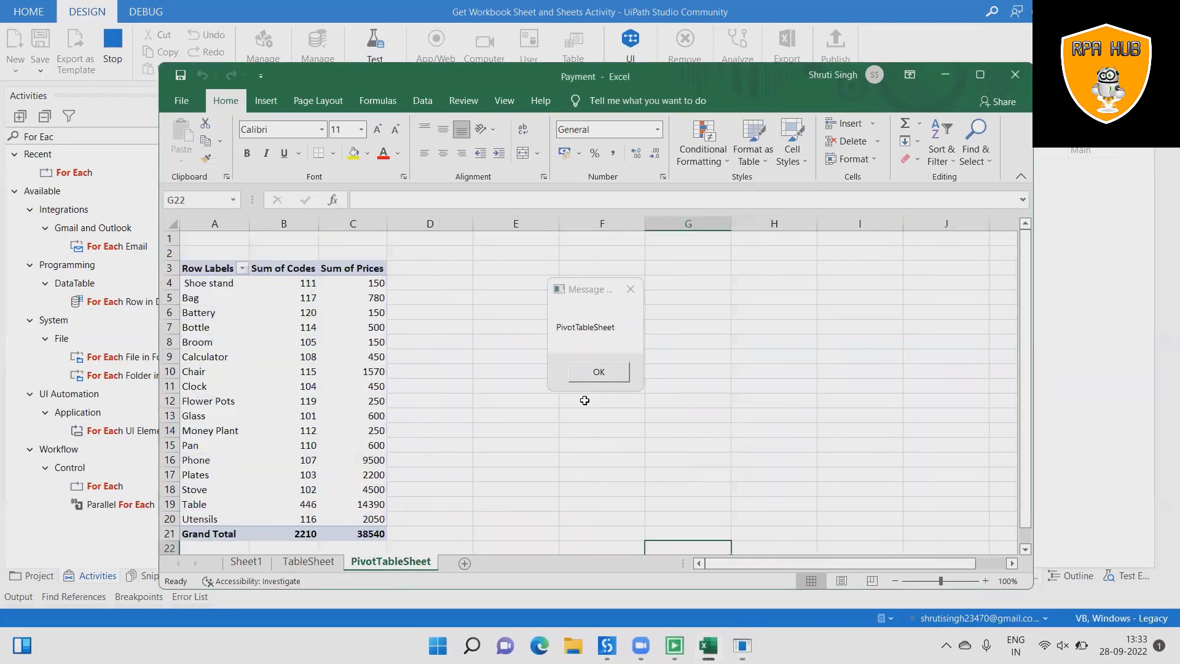
mouse_move(642, 522)
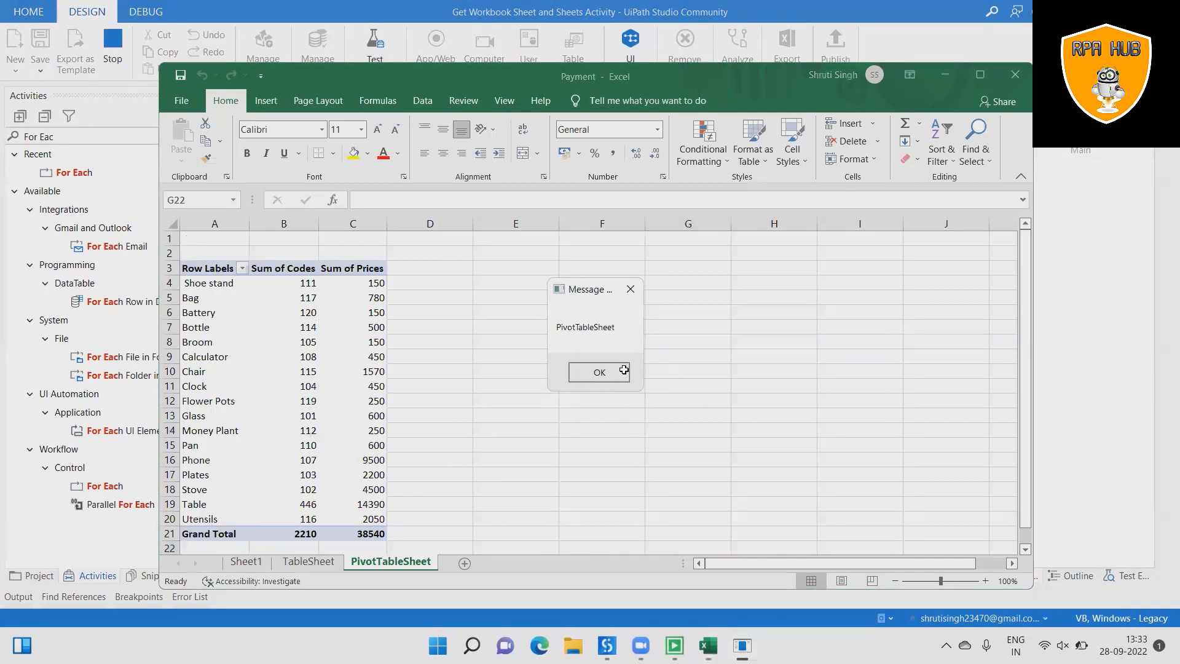
click(599, 371)
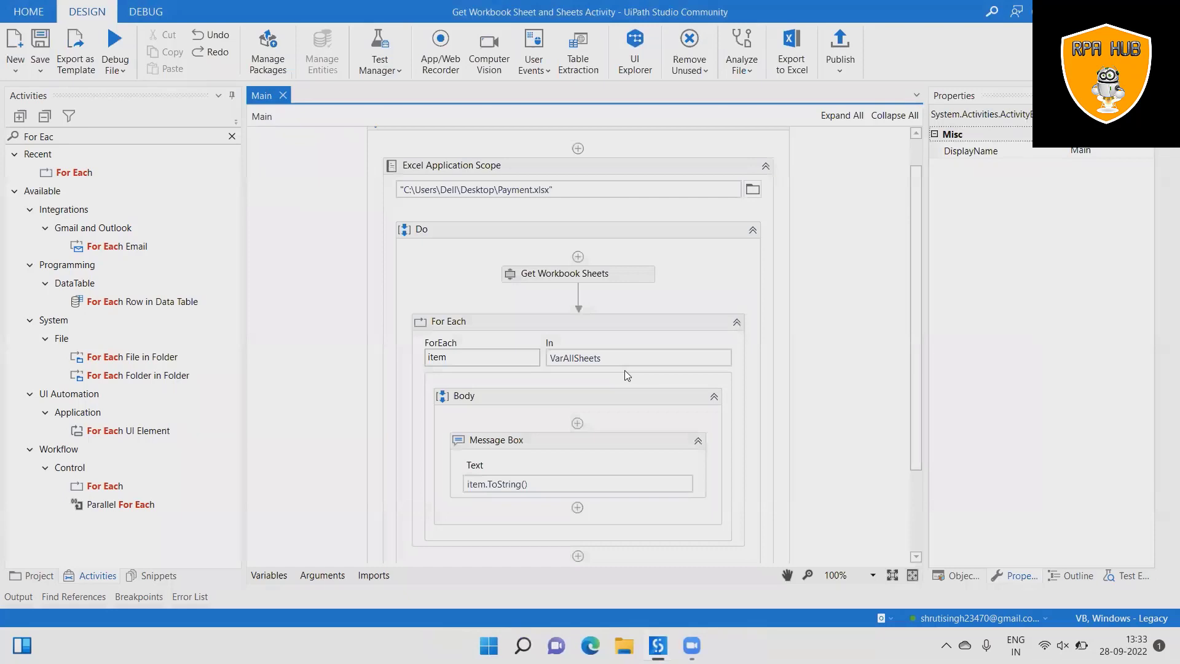